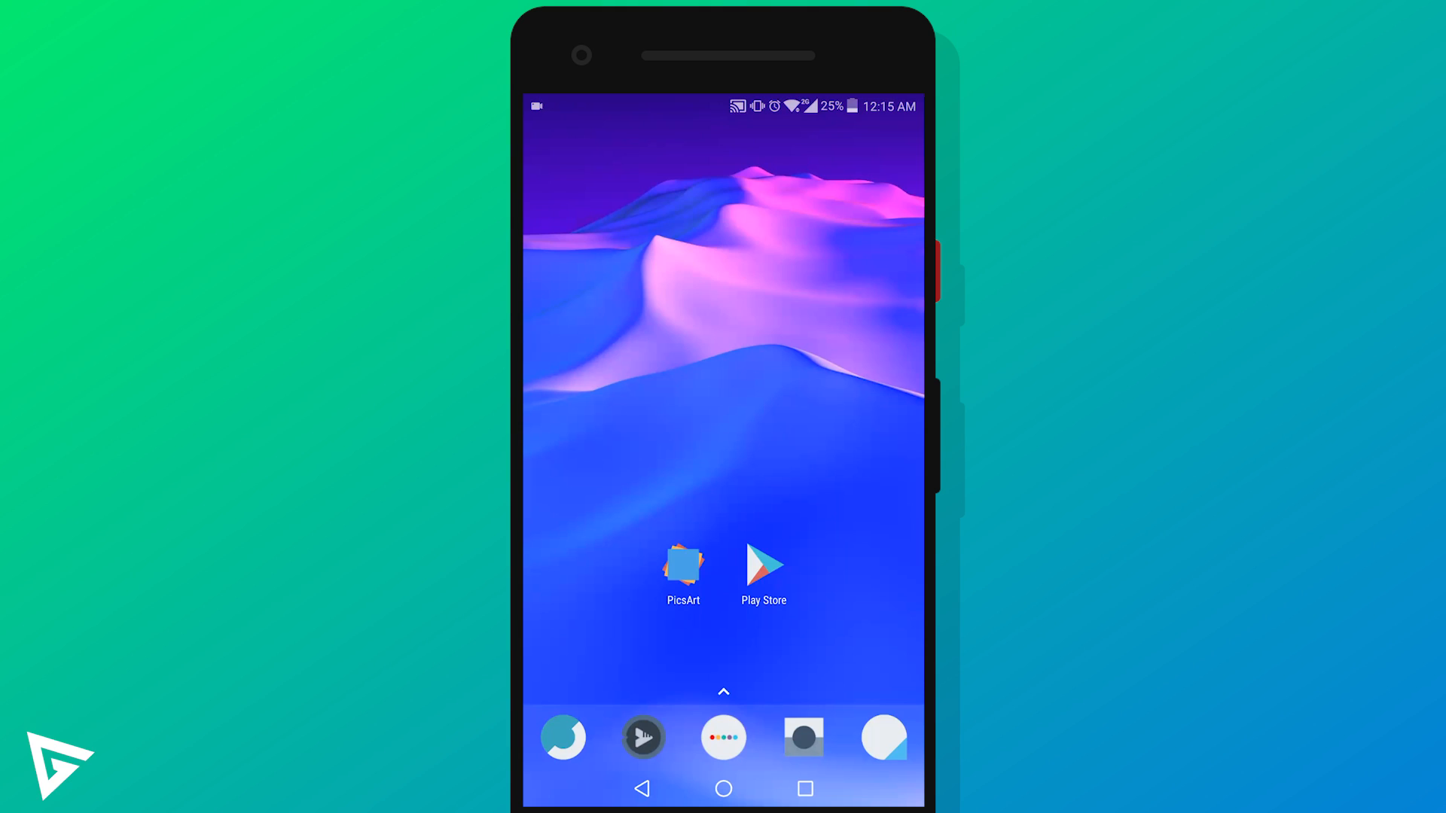
Search Play Store for "picsart" and launch PicsArt Photo Studio from its listing.
{"action": "left_click", "coordinate": [763, 570]}
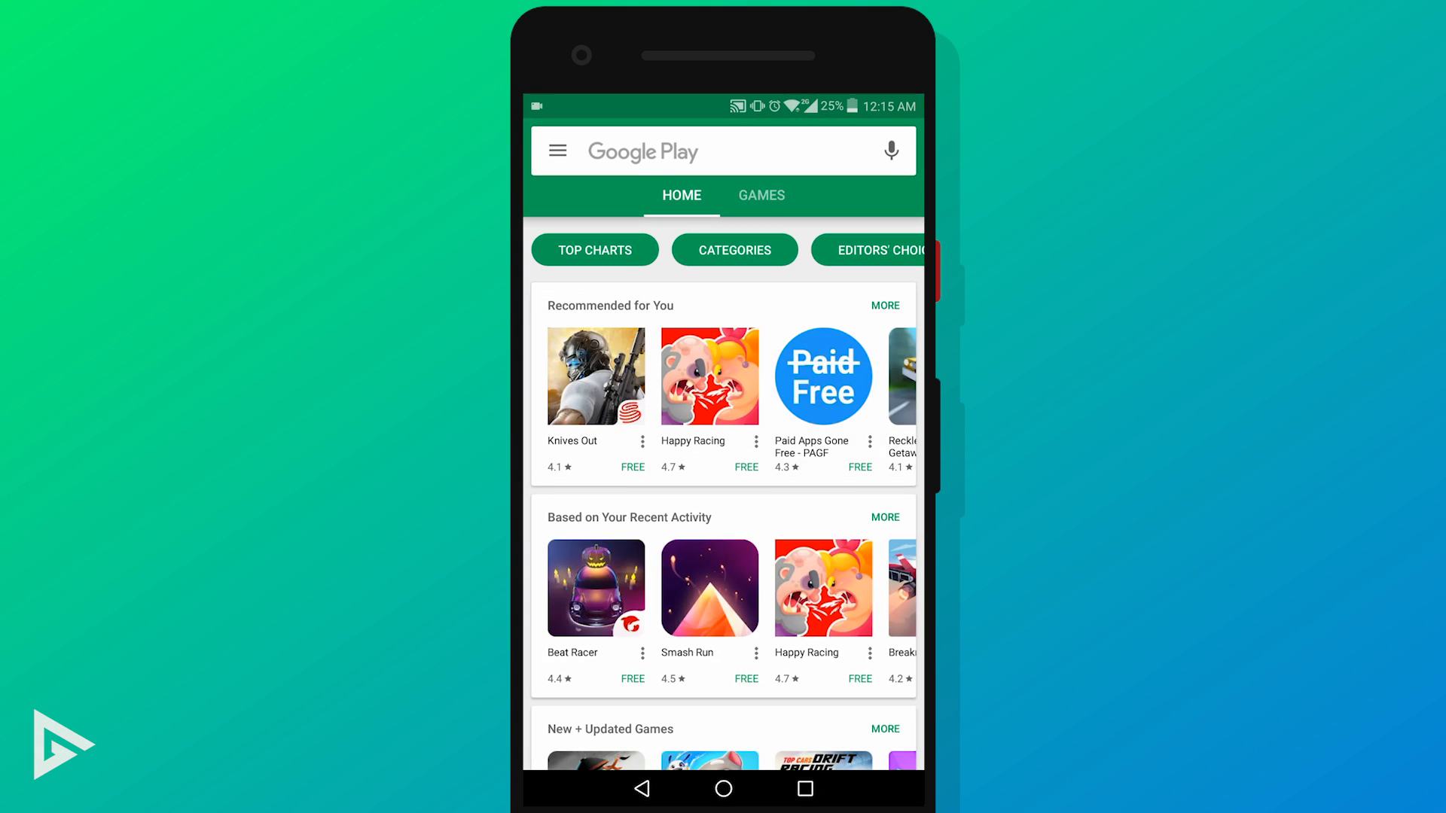
{"action": "left_click", "coordinate": [720, 150]}
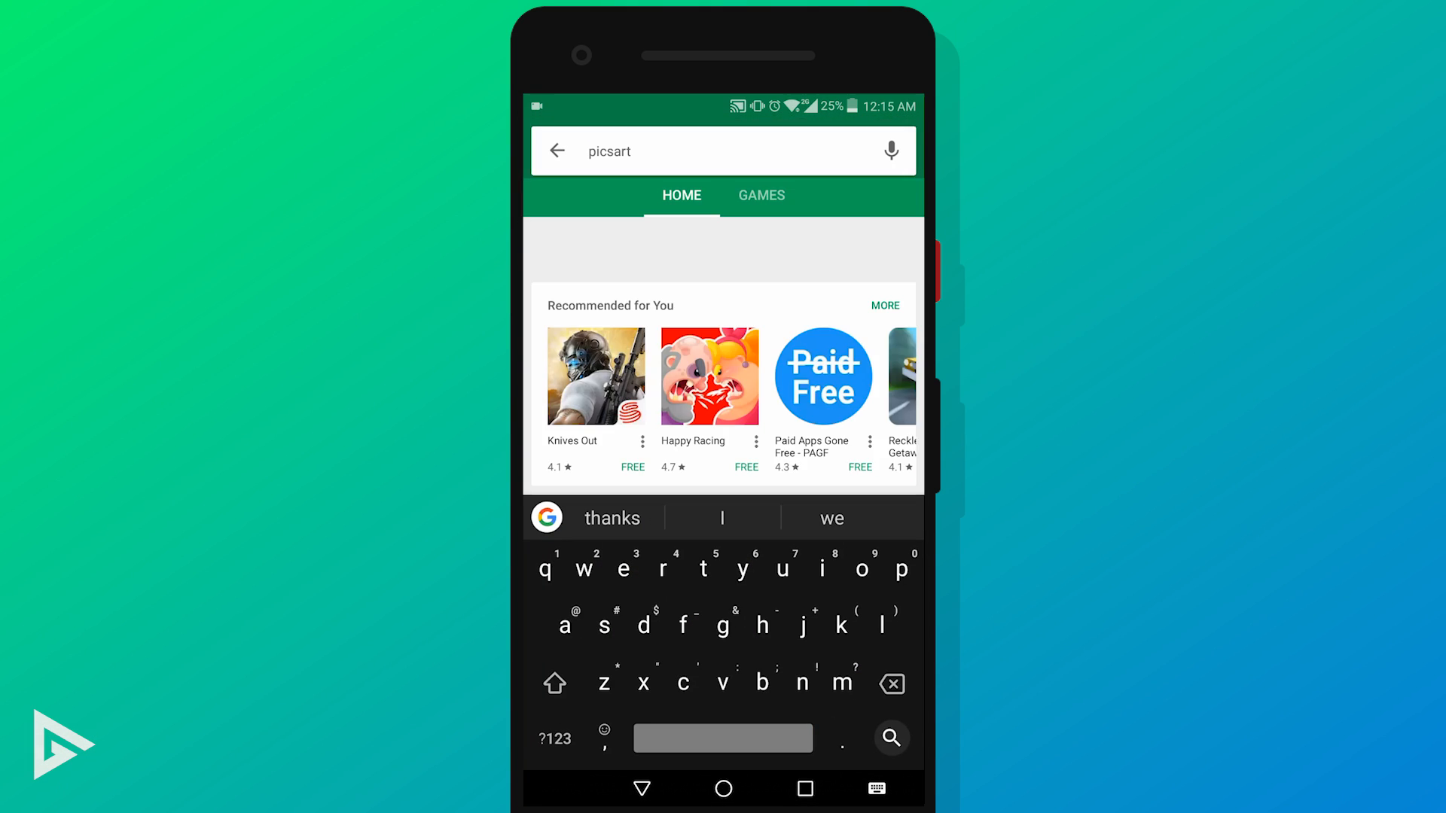
{"action": "left_click", "coordinate": [889, 738]}
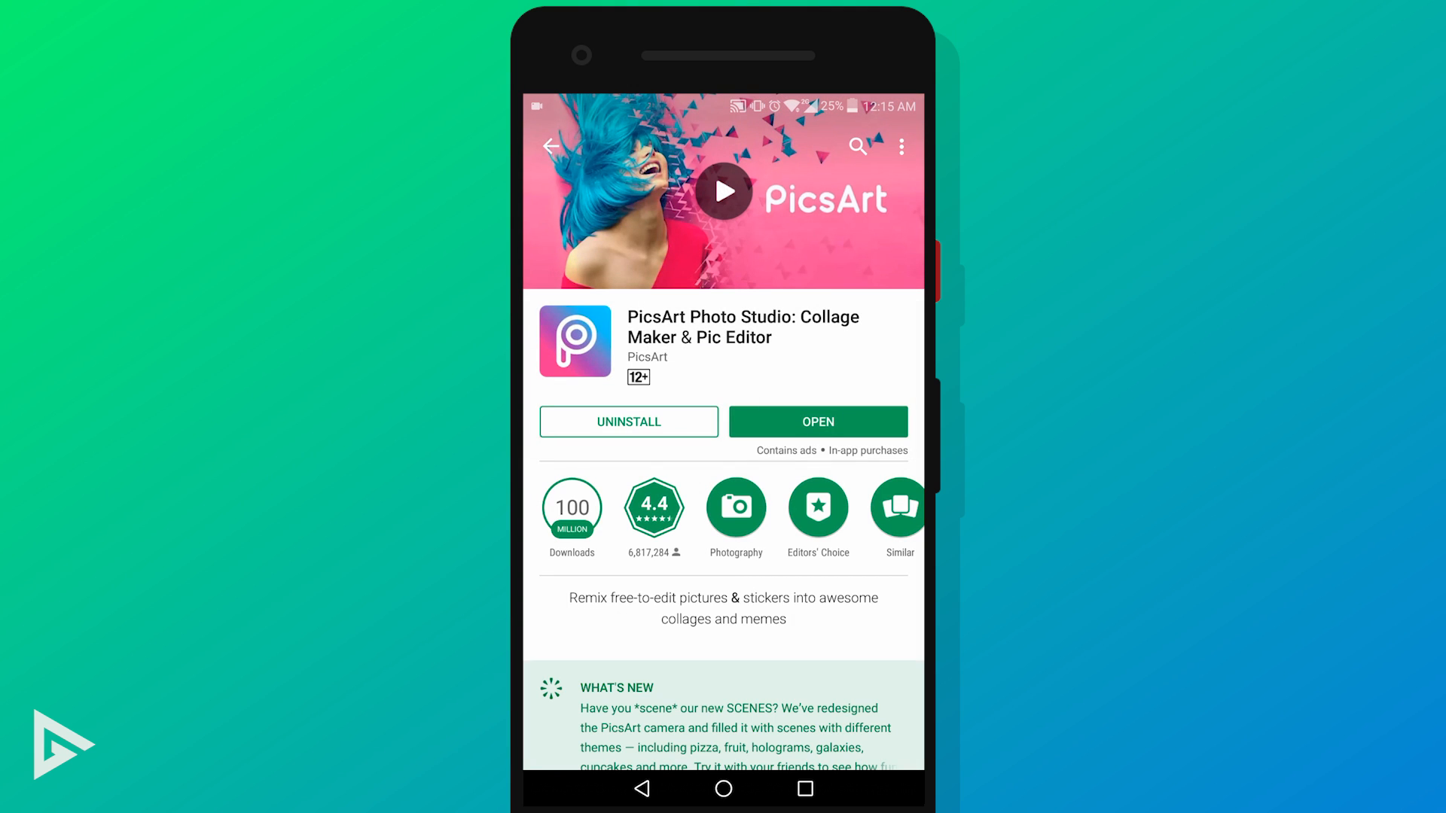
{"action": "left_click", "coordinate": [816, 421]}
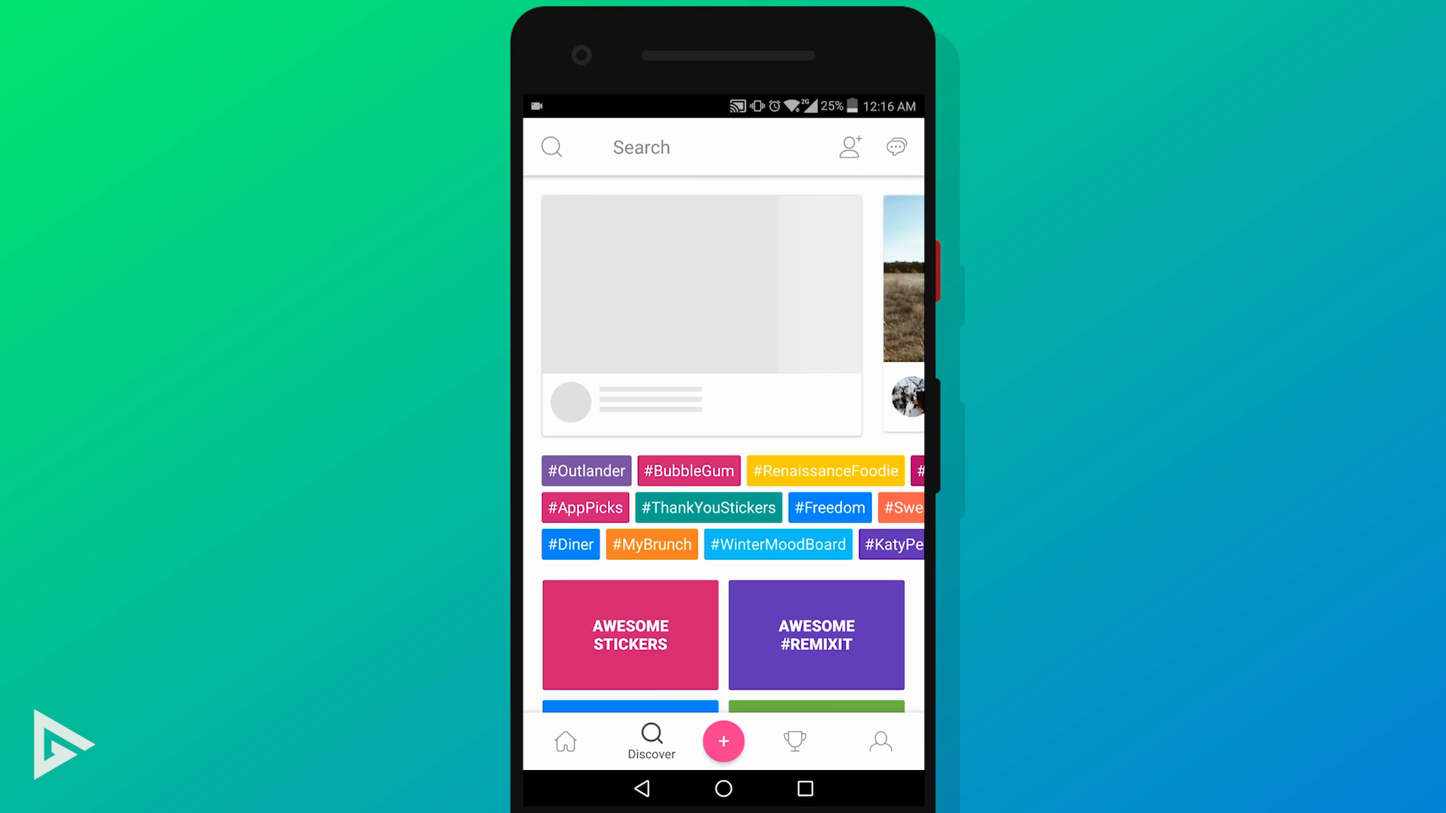
Start a new edit and load the portrait of the woman in the grey beanie.
{"action": "left_click", "coordinate": [725, 741]}
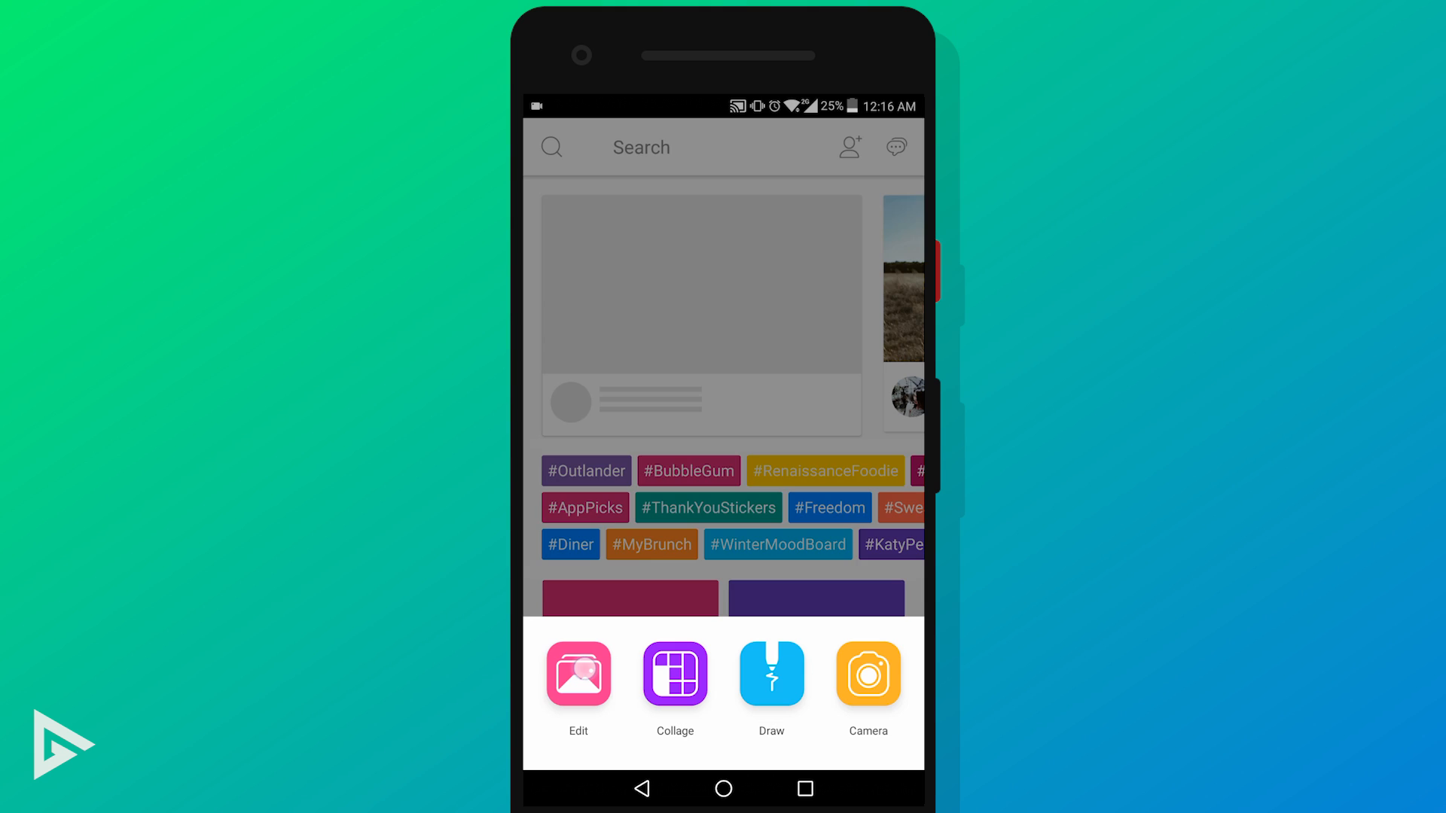
{"action": "left_click", "coordinate": [578, 675]}
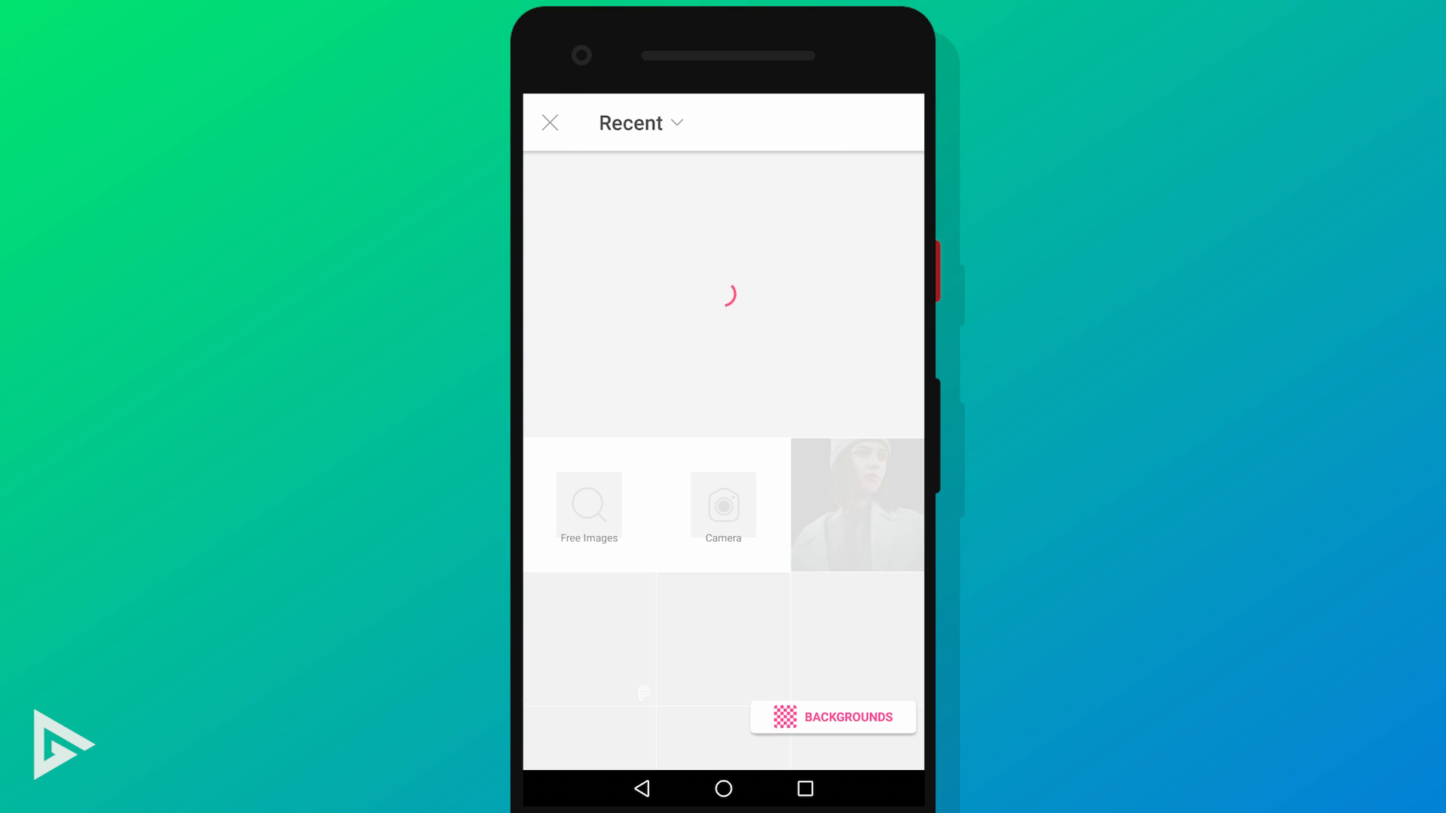
{"action": "left_click", "coordinate": [855, 505]}
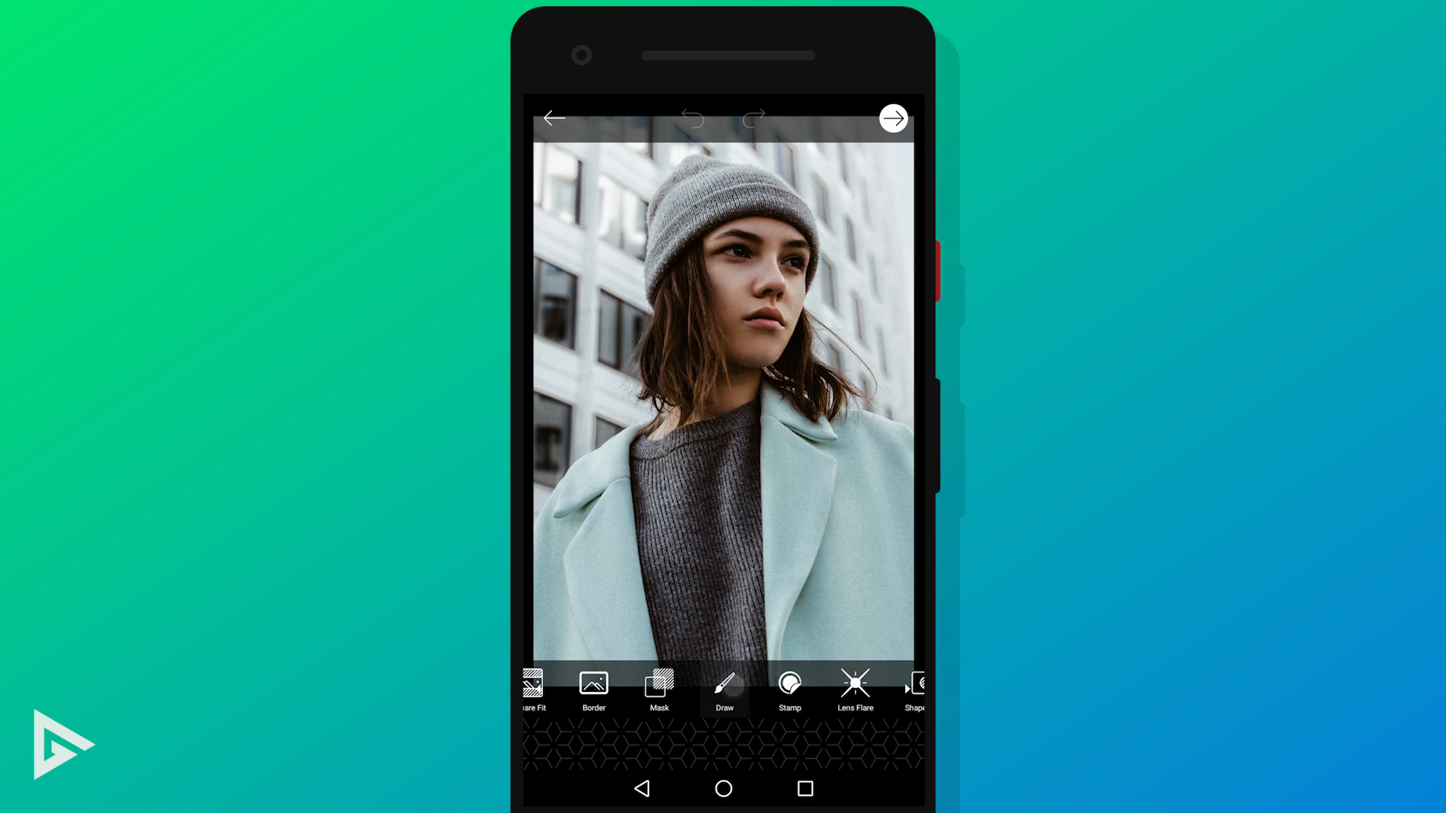
Enter freehand Draw mode on the portrait.
{"action": "left_click", "coordinate": [724, 693]}
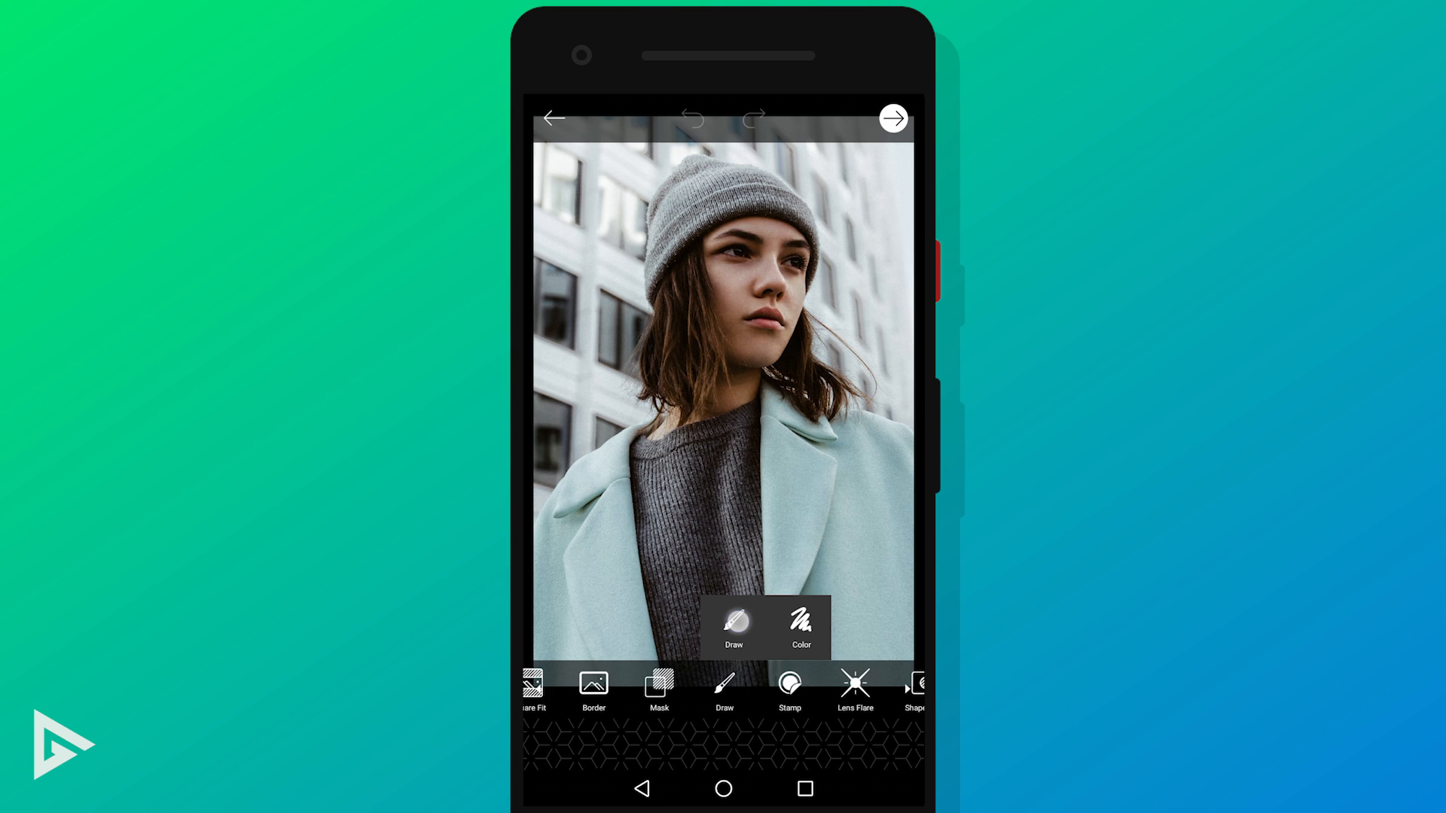
{"action": "left_click", "coordinate": [724, 691]}
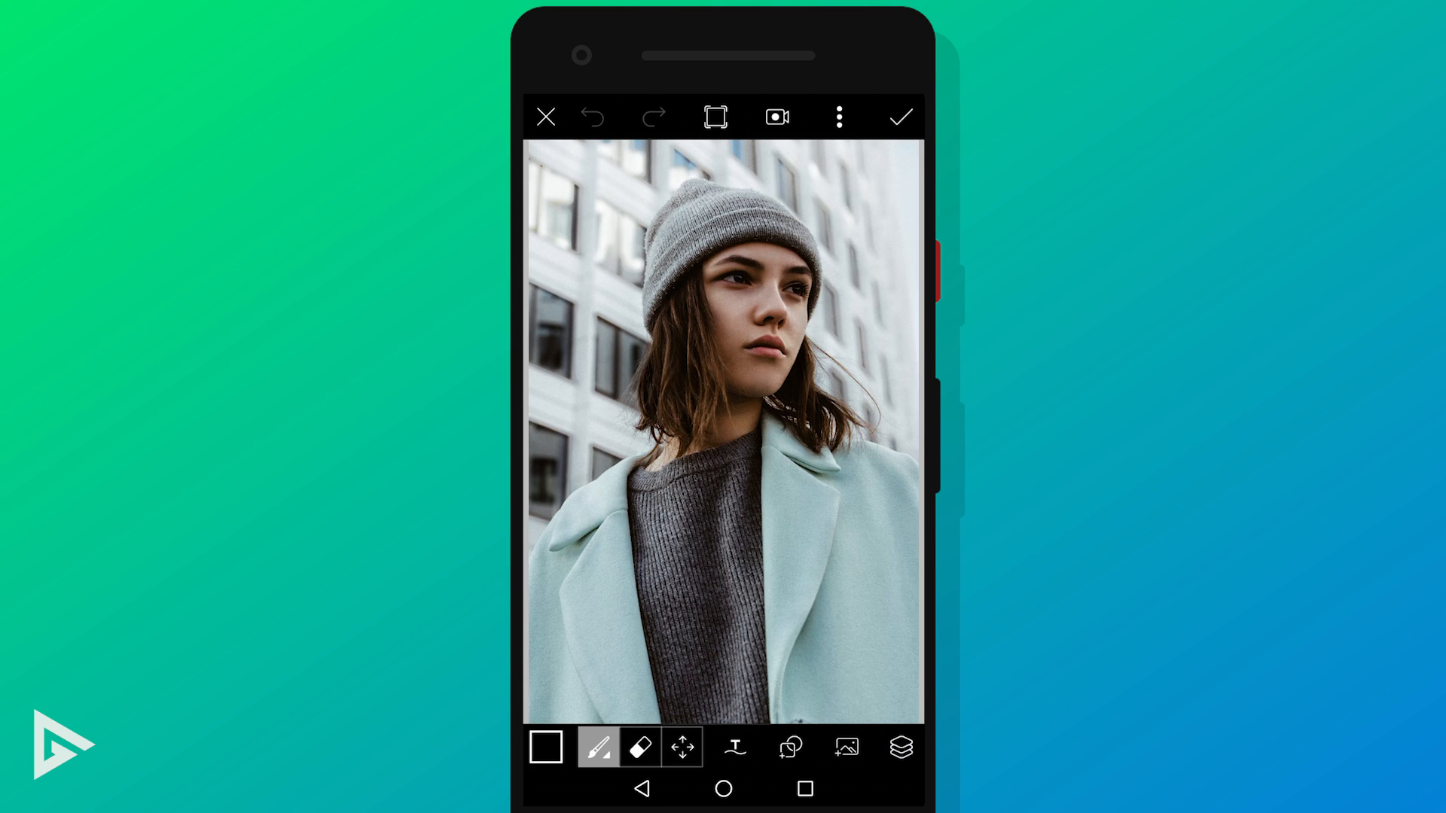
Configure a large soft-edged brush with zoom scaling on and set it.
{"action": "left_click", "coordinate": [545, 747]}
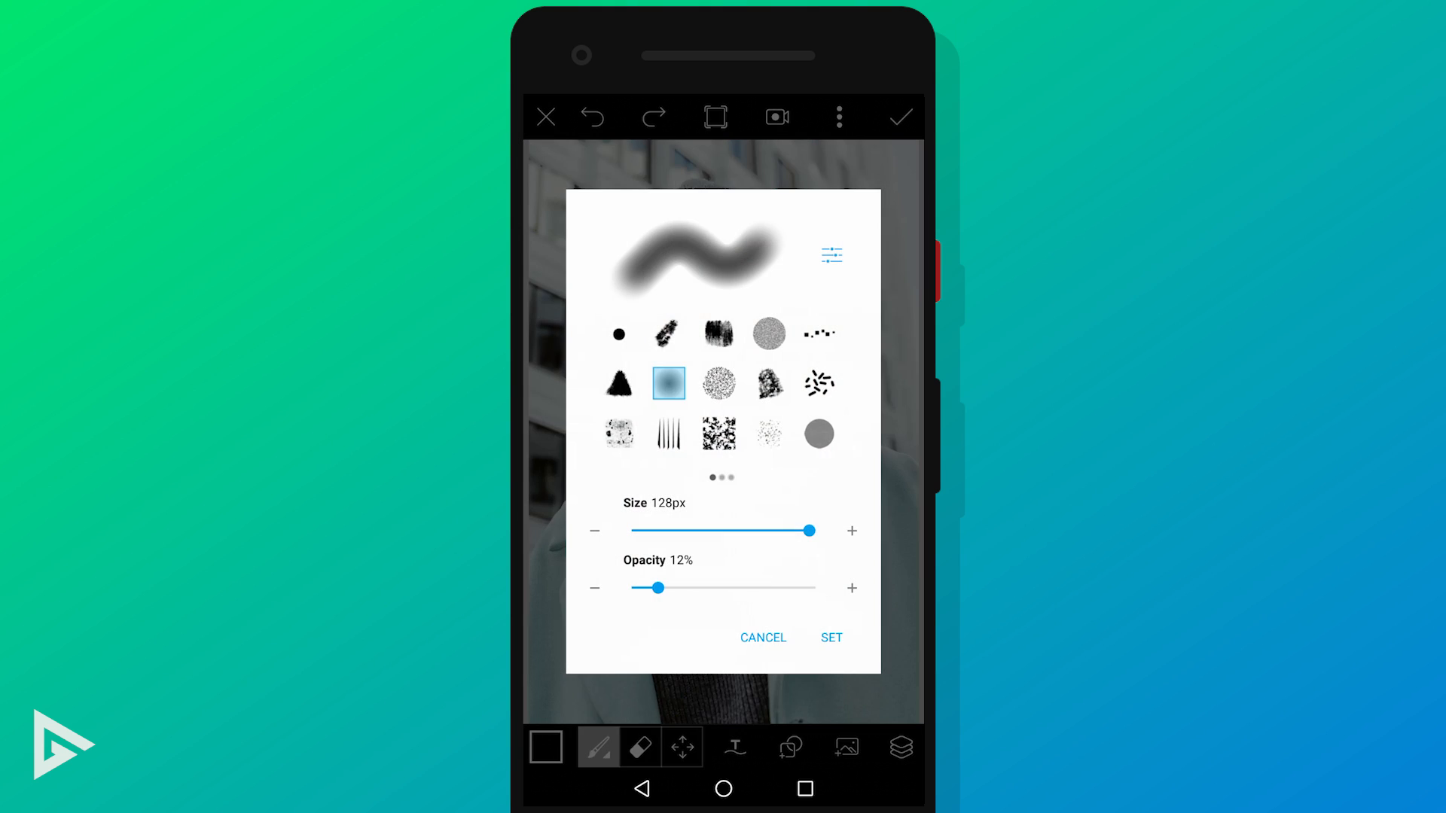
{"action": "left_click", "coordinate": [618, 332]}
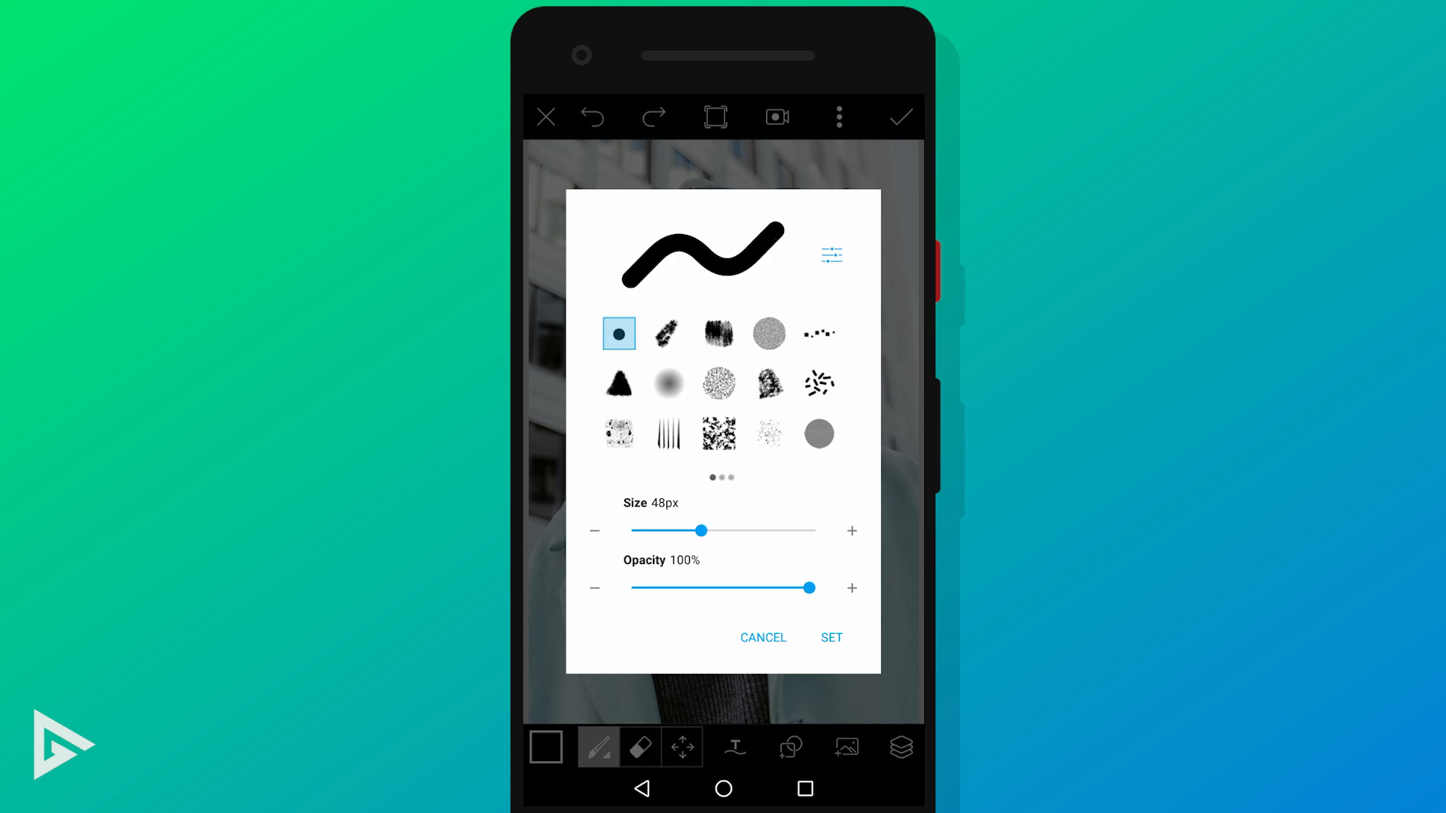
{"action": "left_click", "coordinate": [667, 384]}
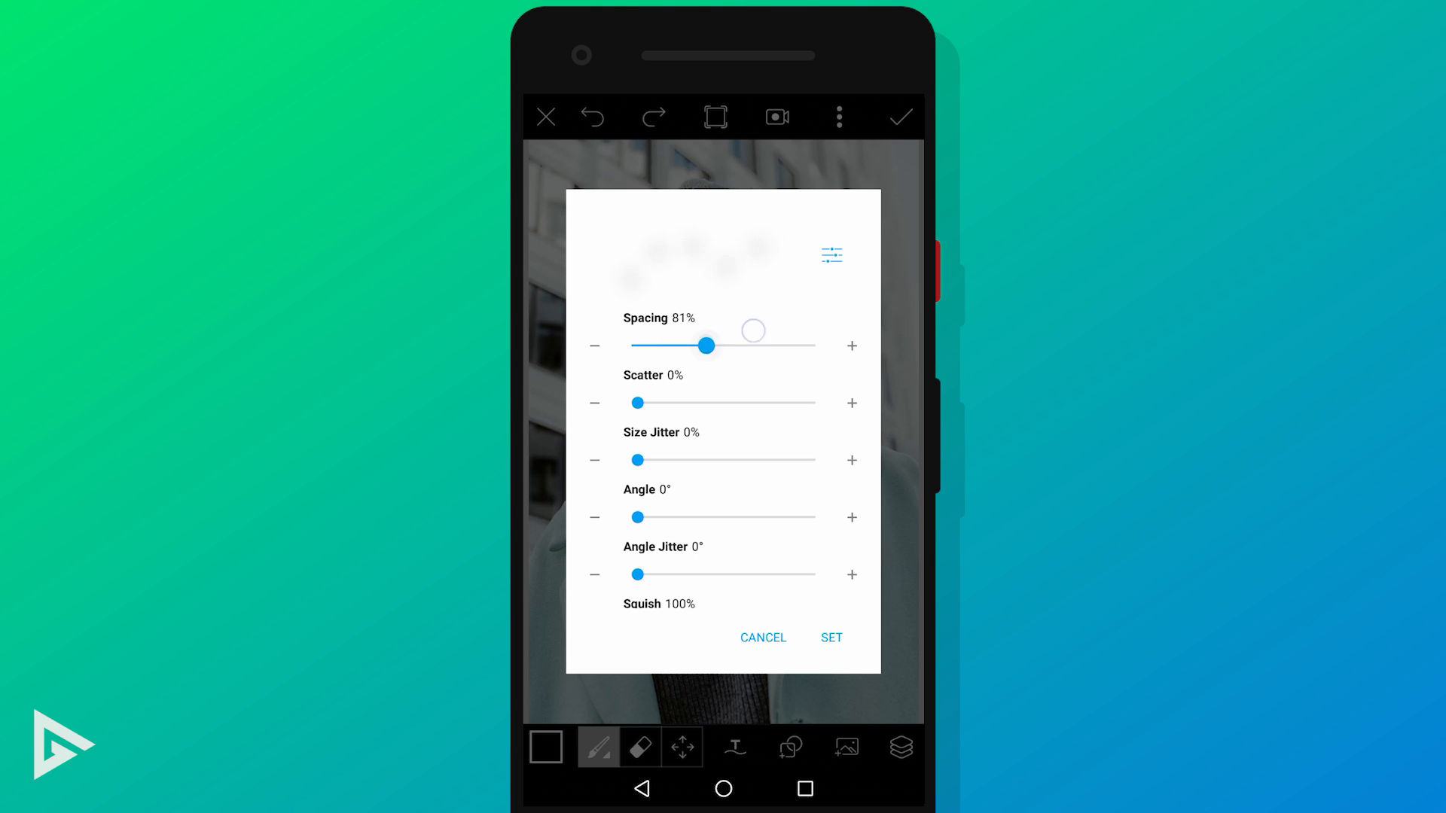
{"action": "scroll", "scroll_direction": "down", "scroll_amount": 3}
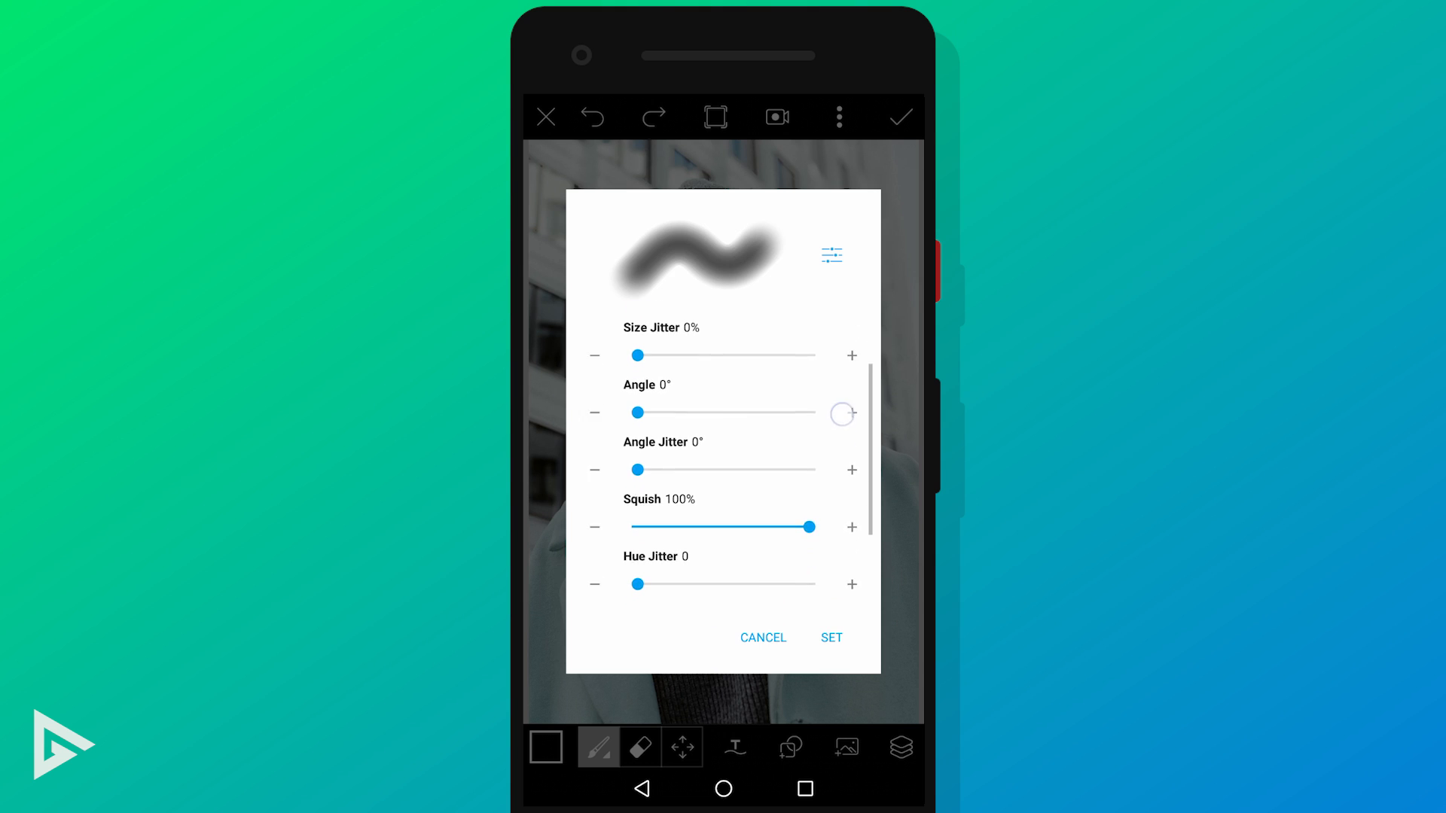
{"action": "scroll", "scroll_direction": "down", "scroll_amount": 3}
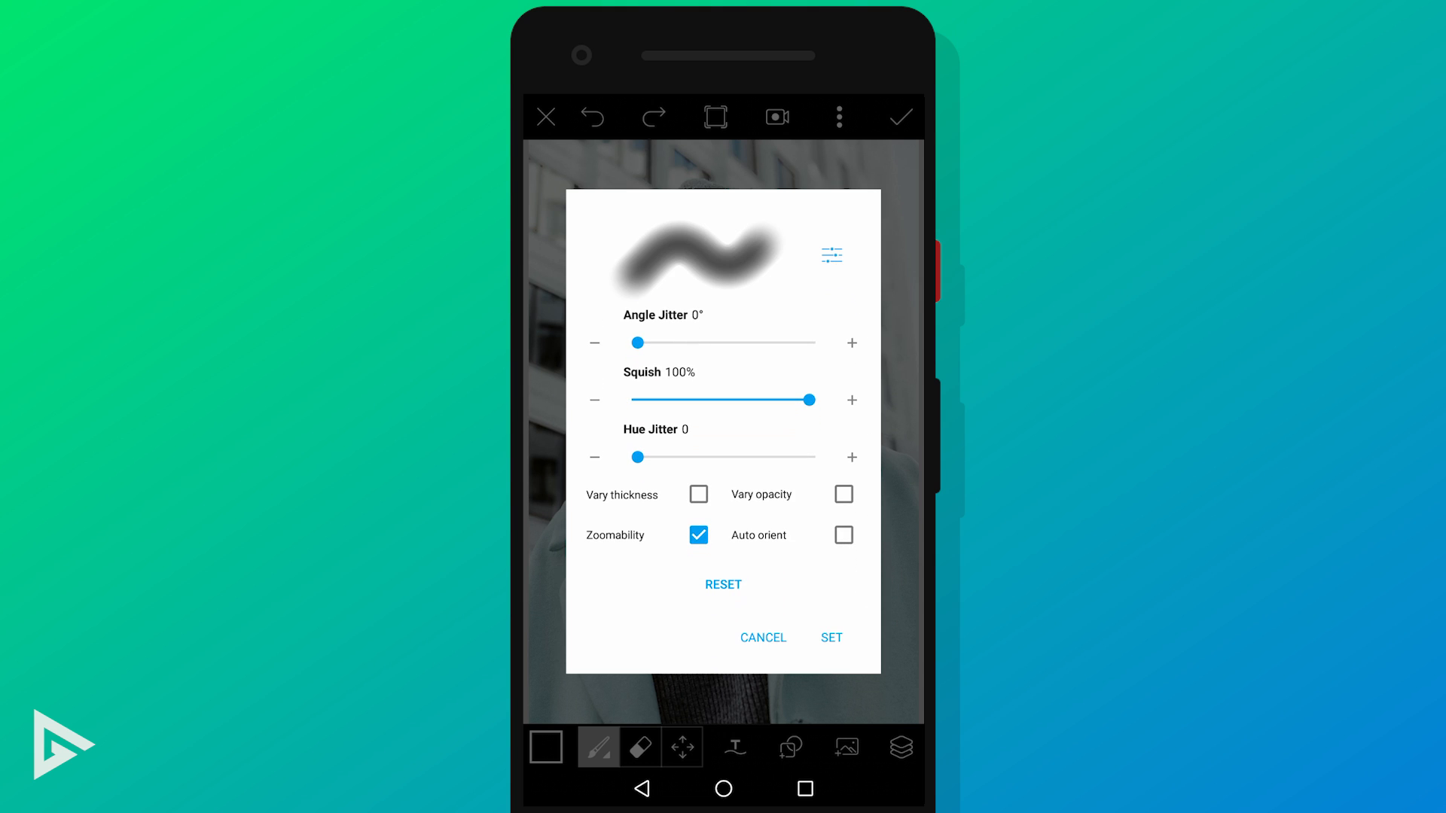
{"action": "left_click", "coordinate": [697, 536]}
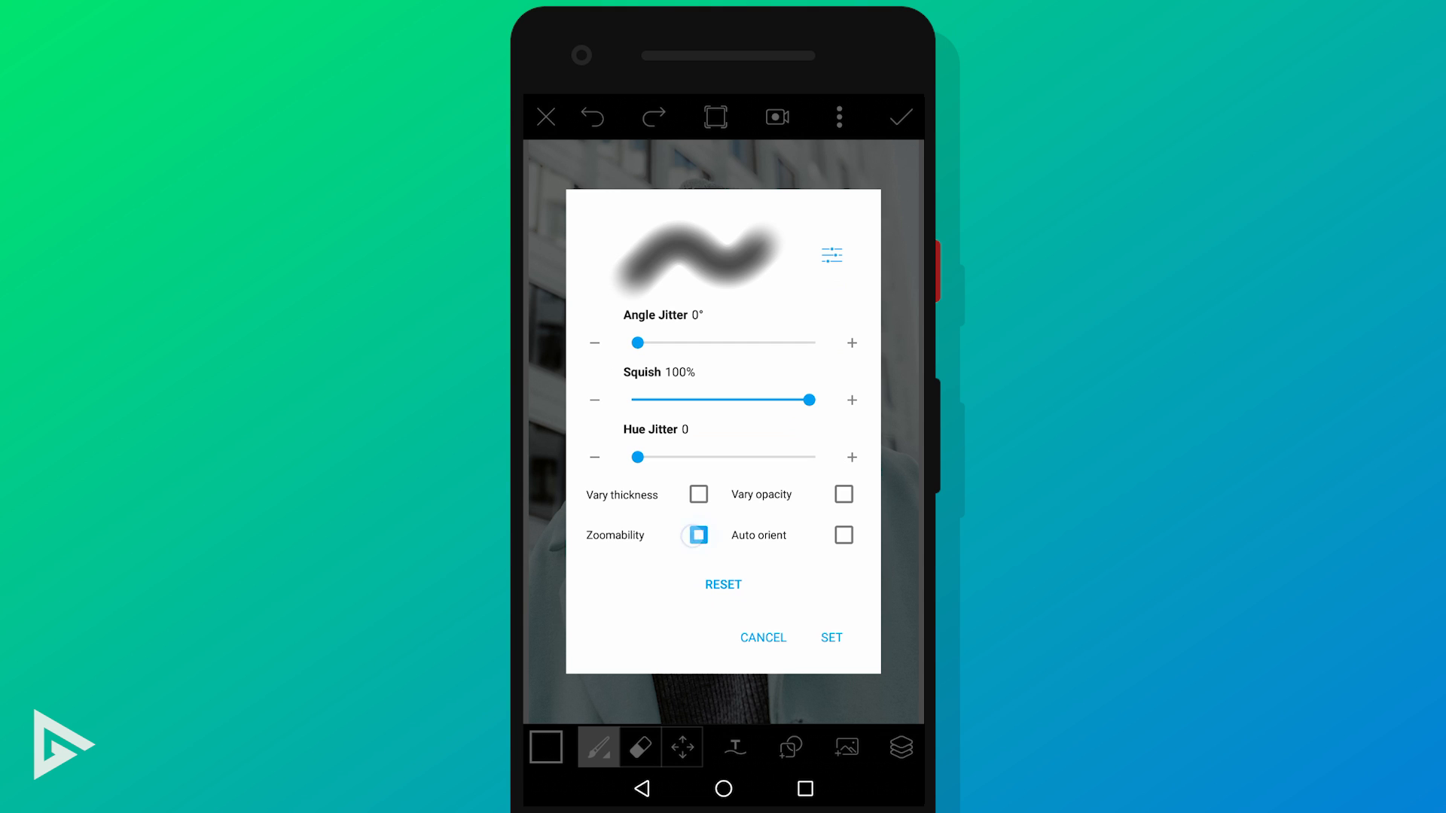
{"action": "left_click", "coordinate": [697, 535]}
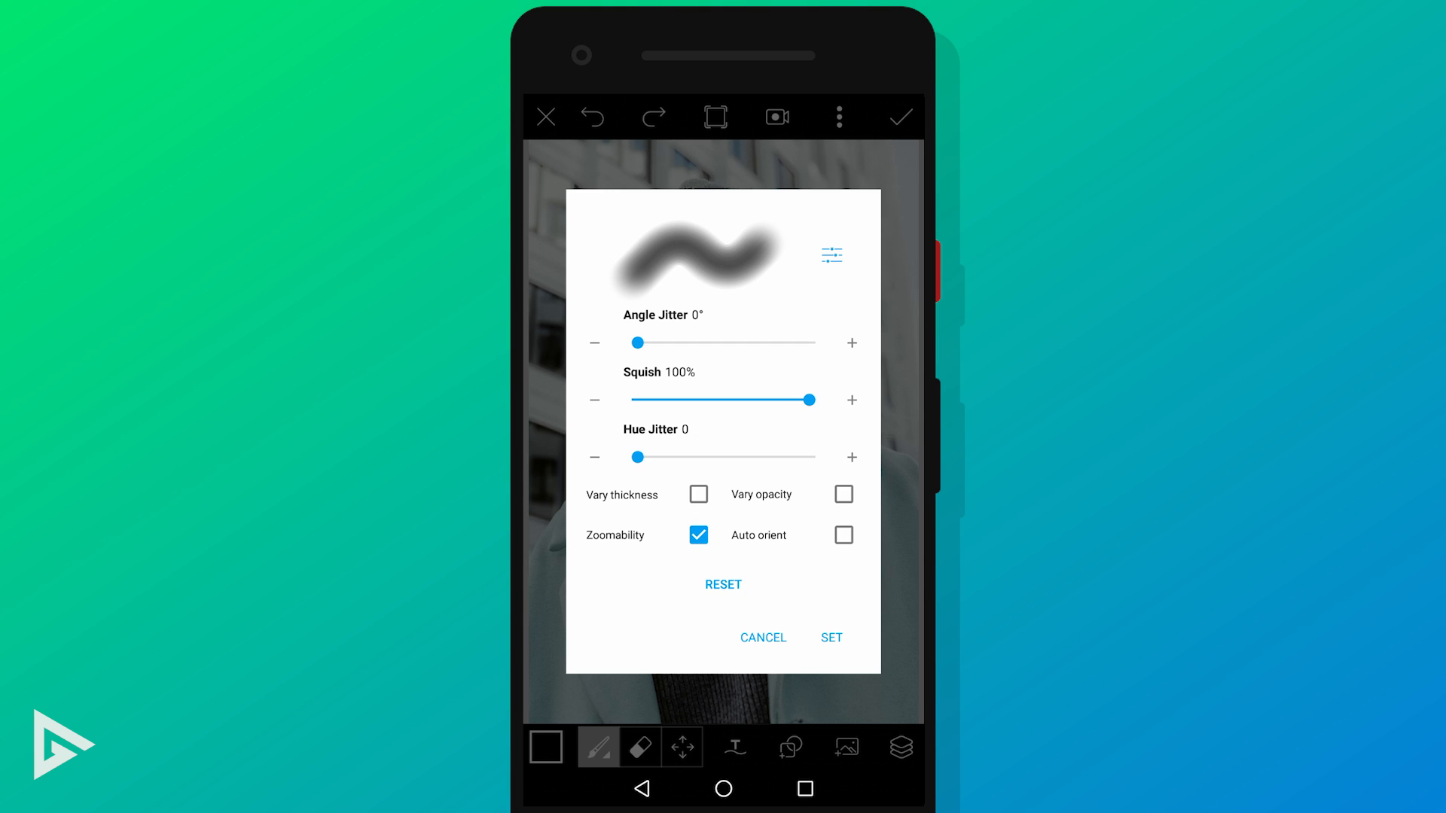
{"action": "left_click", "coordinate": [828, 637]}
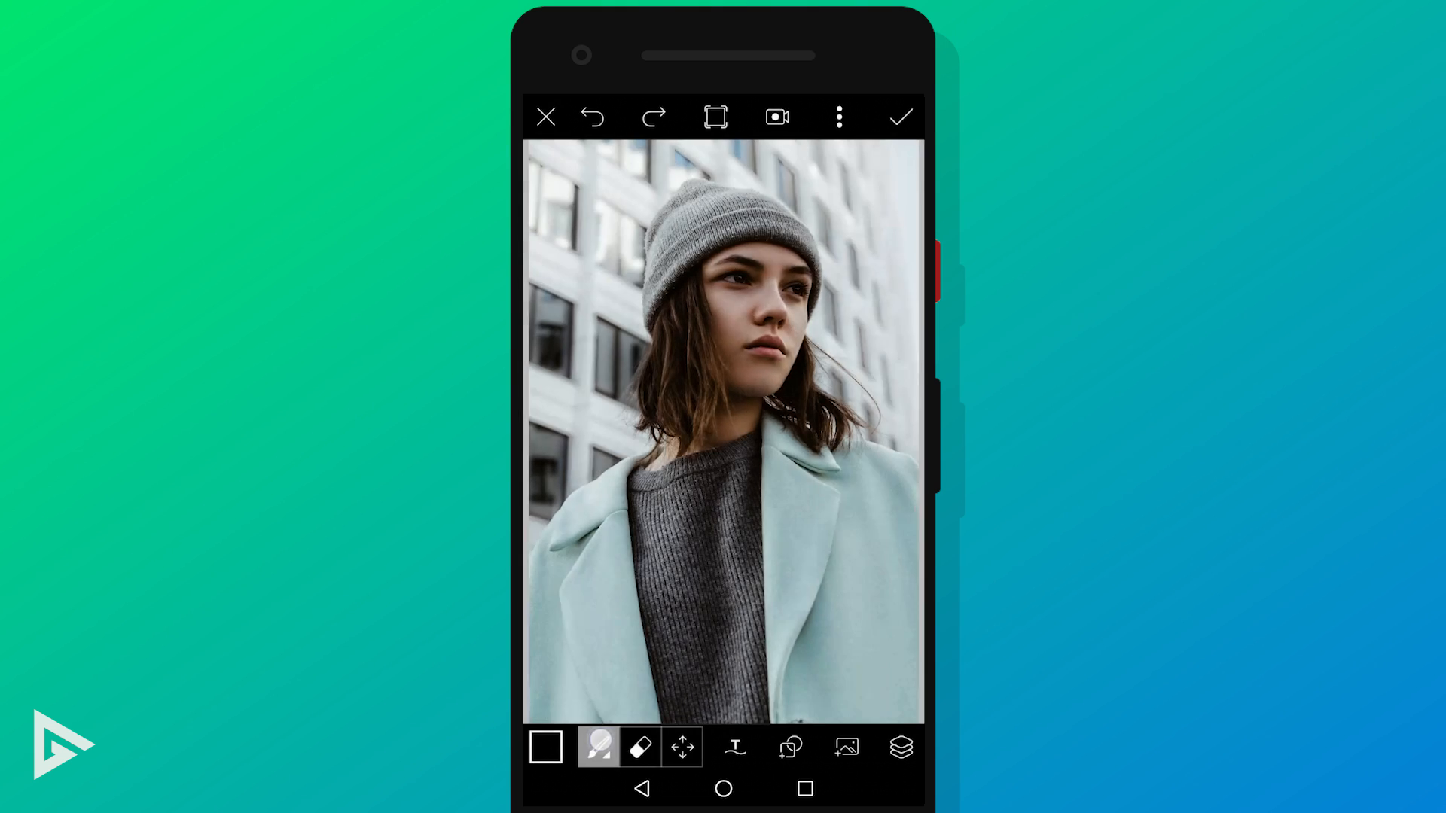
Set the eraser to a soft 128 px brush at 100% opacity.
{"action": "left_click", "coordinate": [597, 747]}
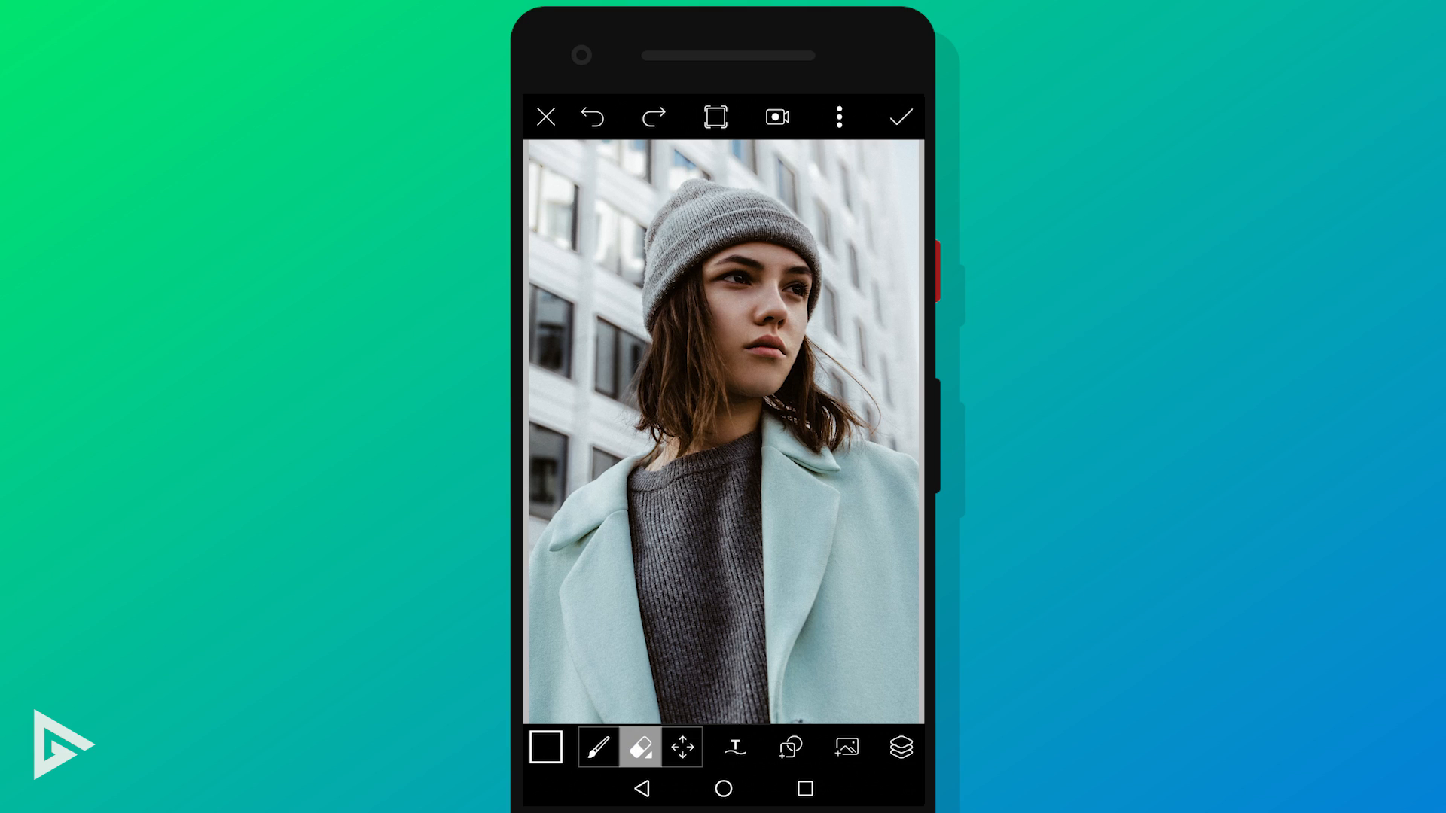
{"action": "left_click", "coordinate": [596, 747]}
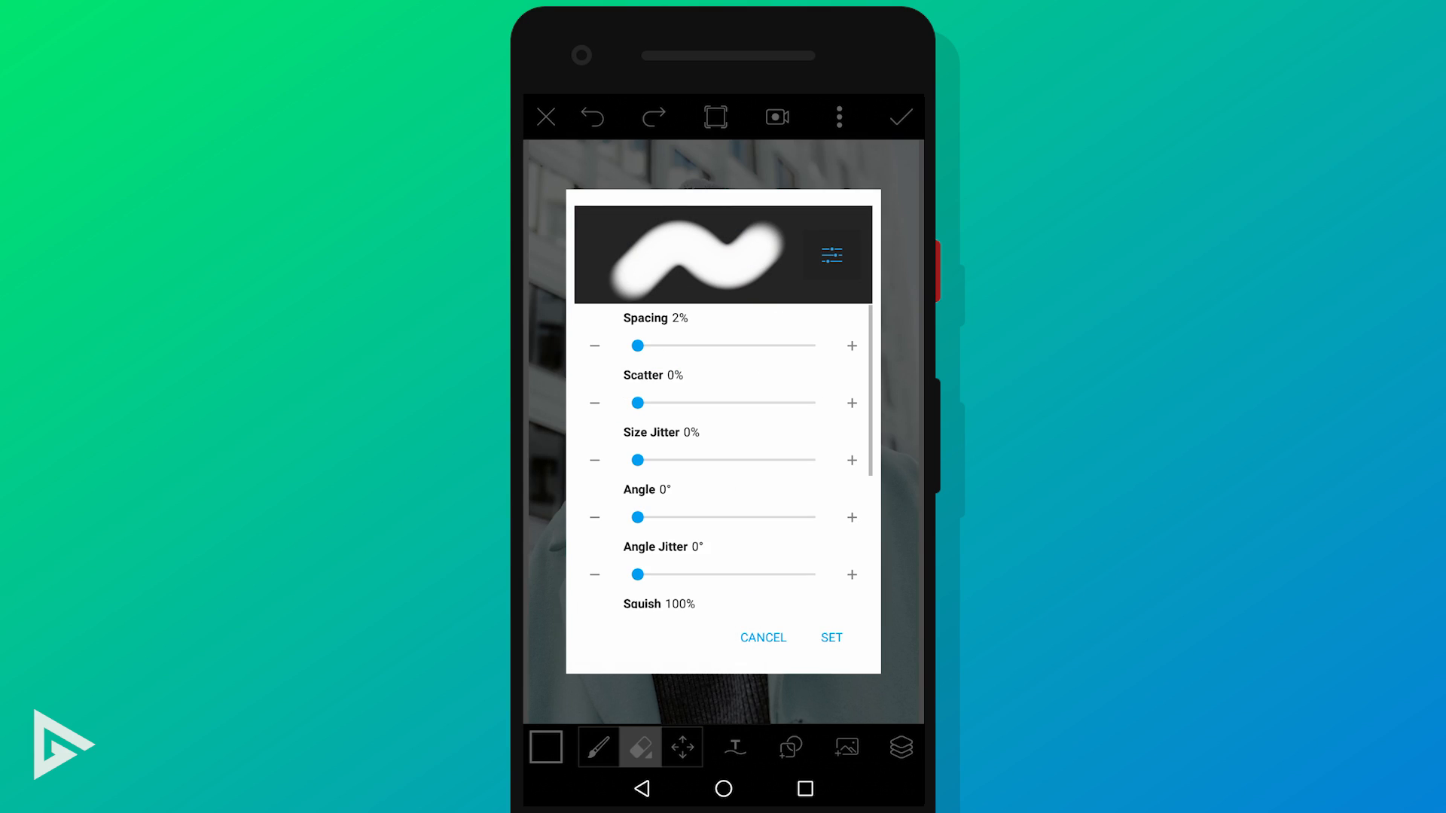
{"action": "scroll", "scroll_direction": "down", "scroll_amount": 3}
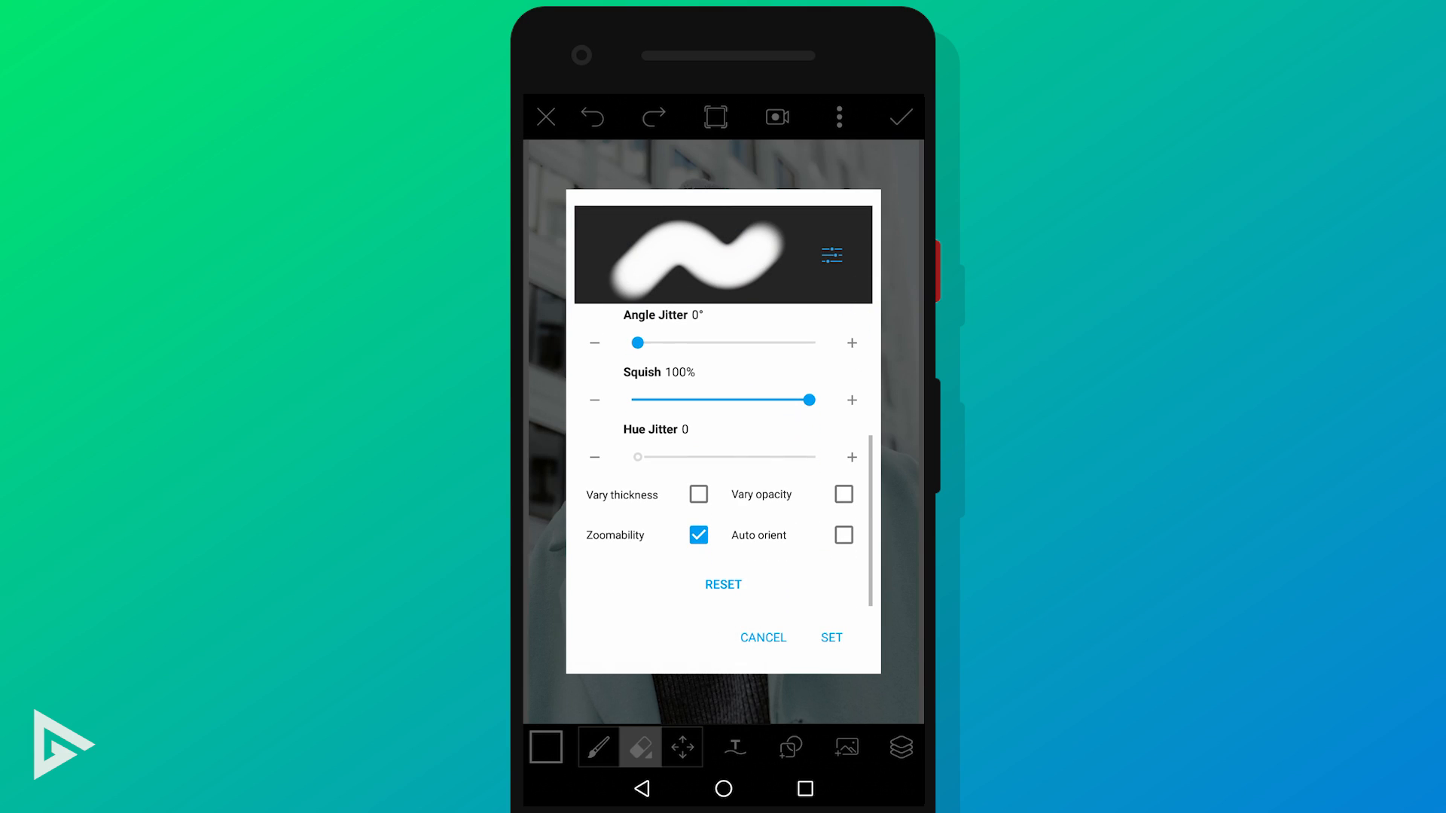
{"action": "left_click", "coordinate": [829, 255]}
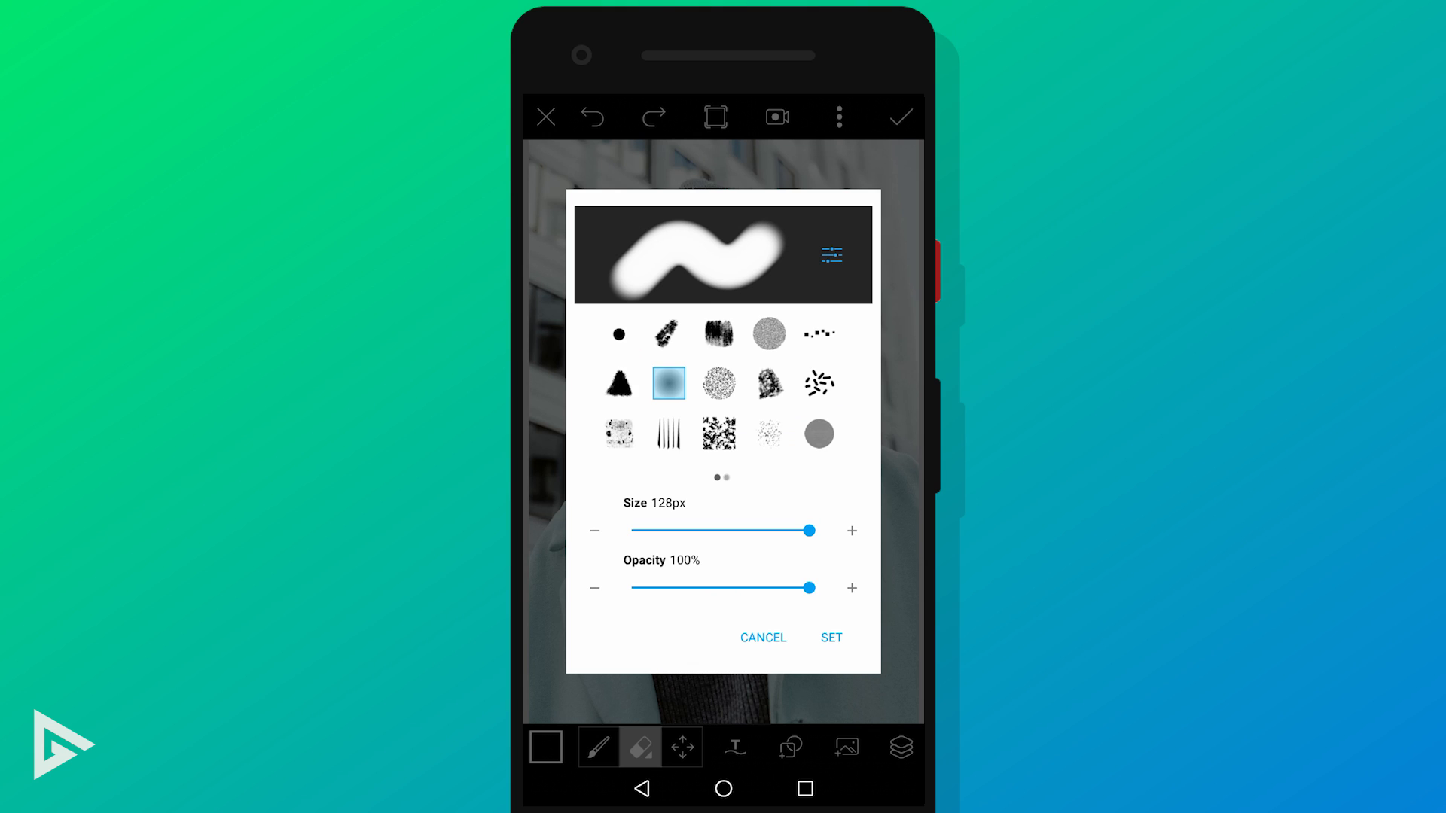
{"action": "left_click", "coordinate": [830, 637]}
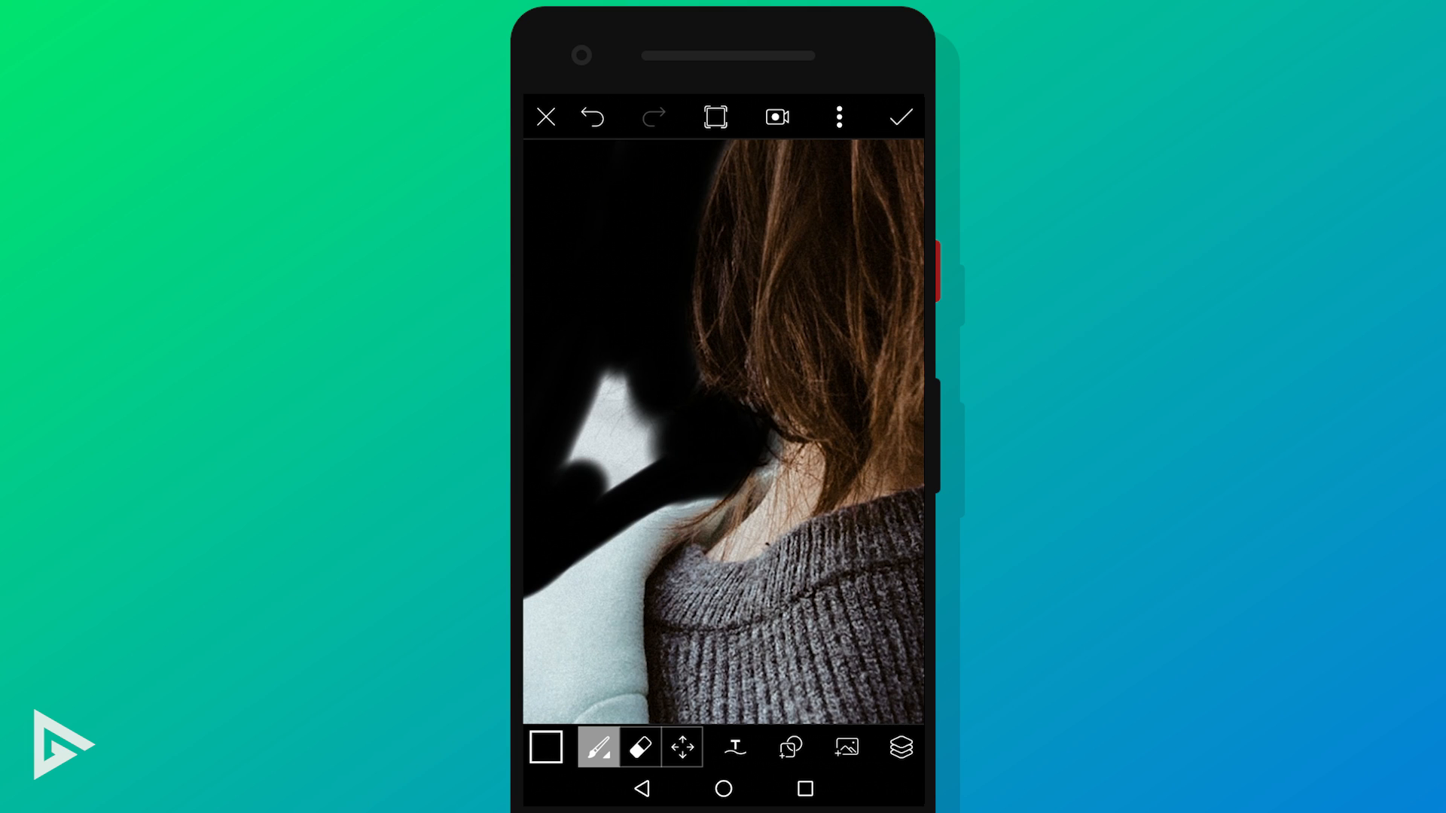
Paint the building background black around the woman's hair, shoulders and coat.
{"action": "left_click", "coordinate": [638, 747]}
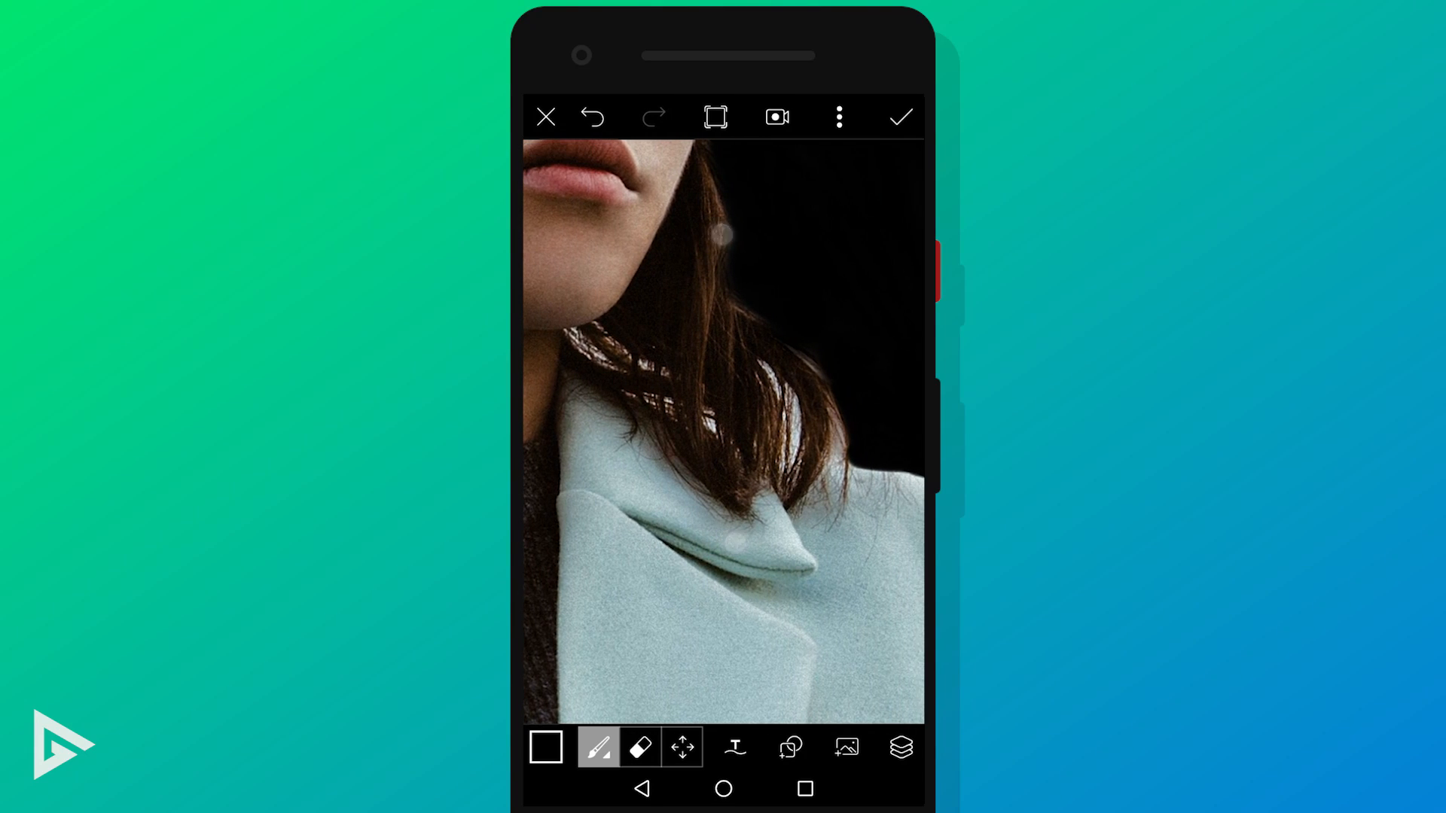
{"action": "left_click", "coordinate": [598, 747]}
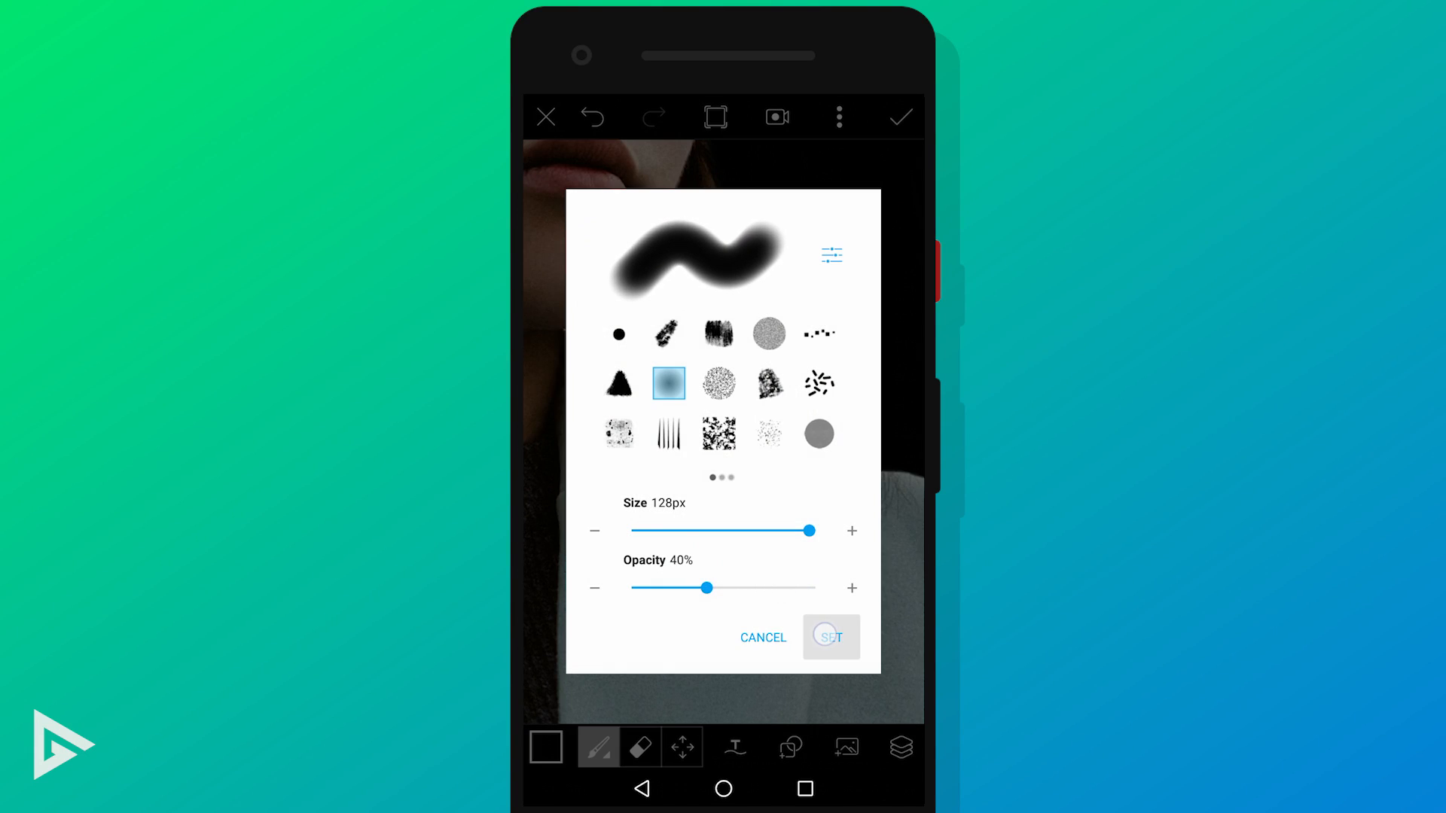
Set the black brush to 40% opacity and blend it along the hair edges.
{"action": "left_click", "coordinate": [828, 636]}
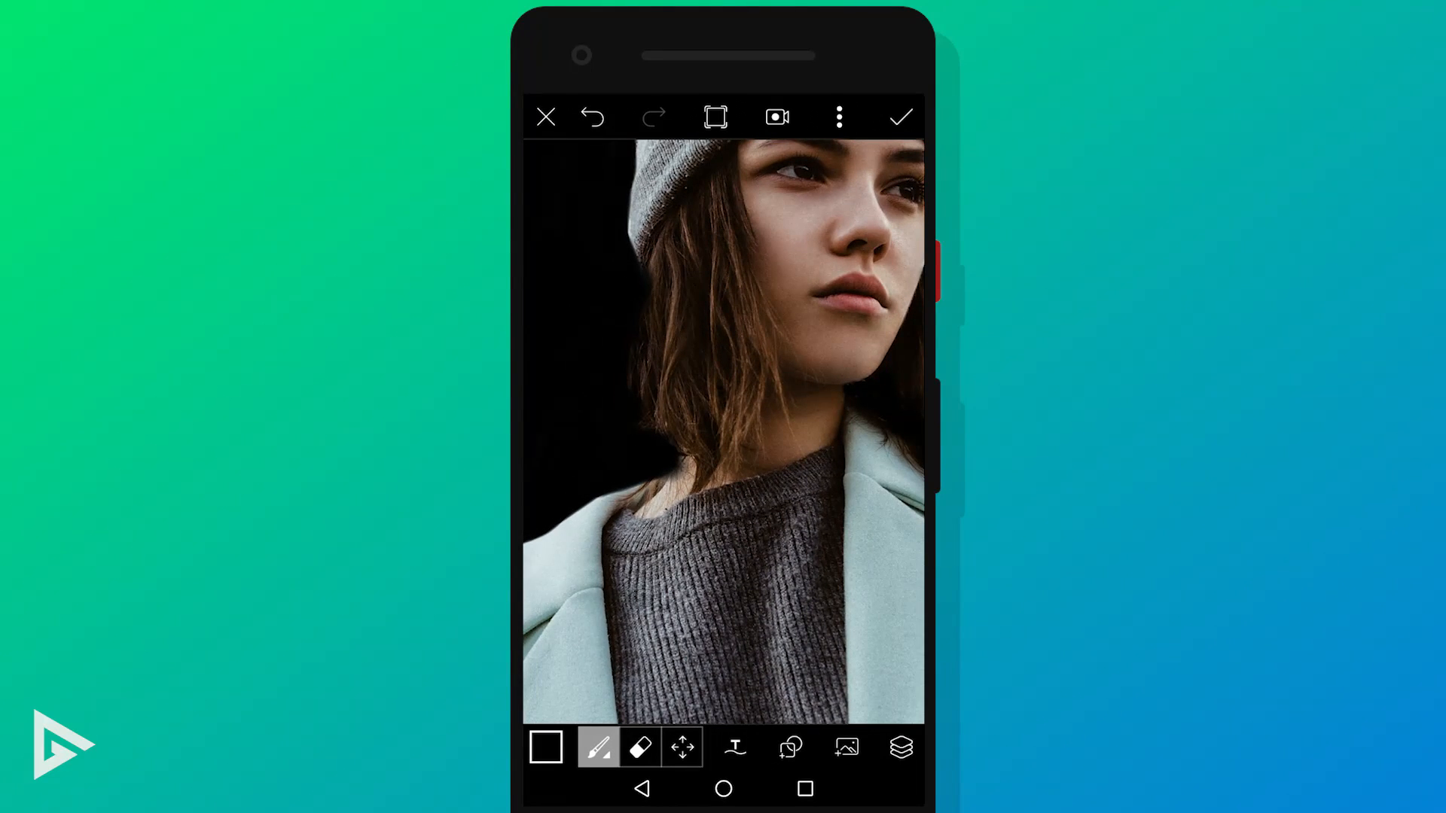
Apply the painted background, then add the Contrast effect from Effects.
{"action": "left_click", "coordinate": [898, 118]}
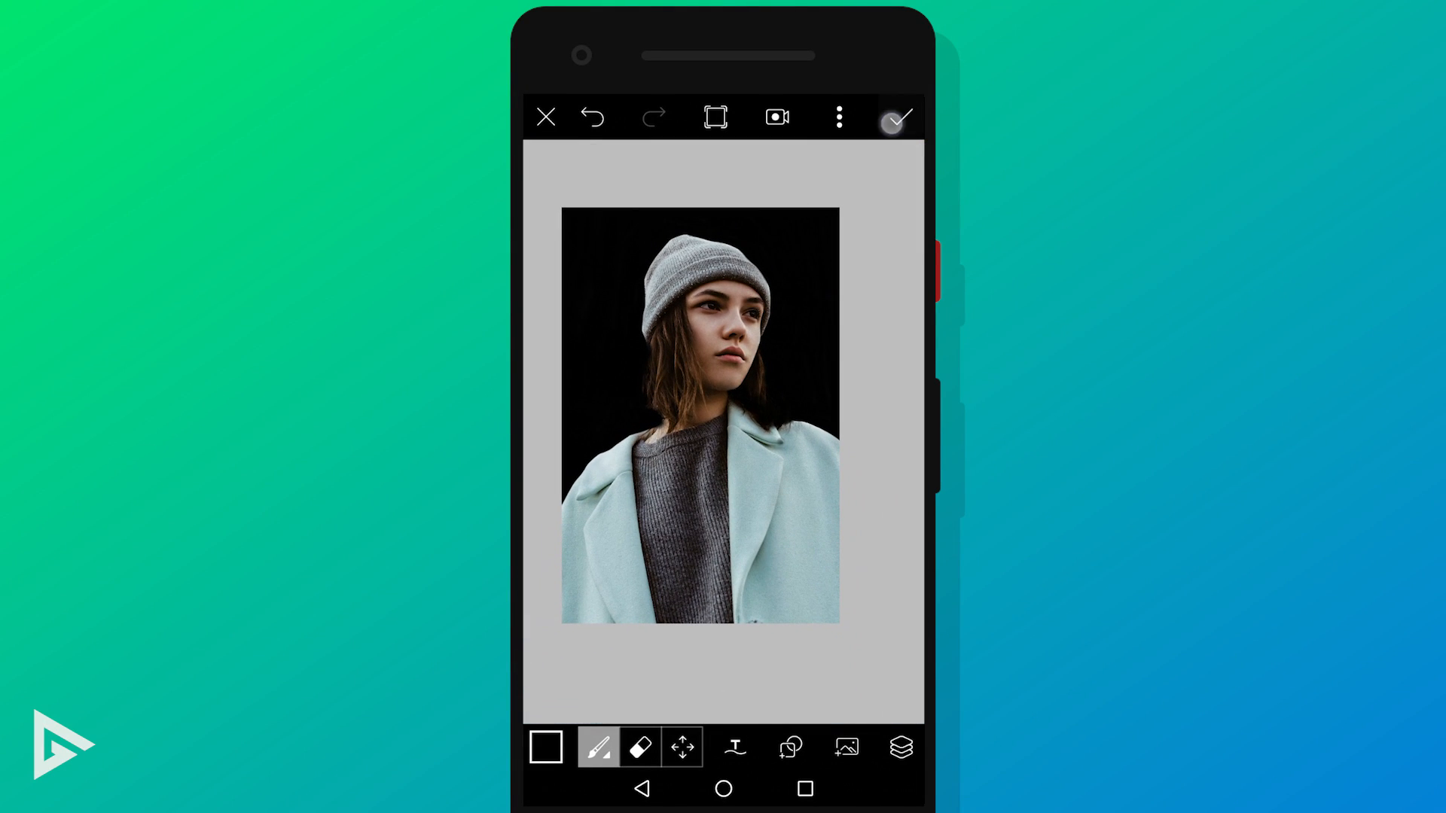
{"action": "left_click", "coordinate": [893, 117]}
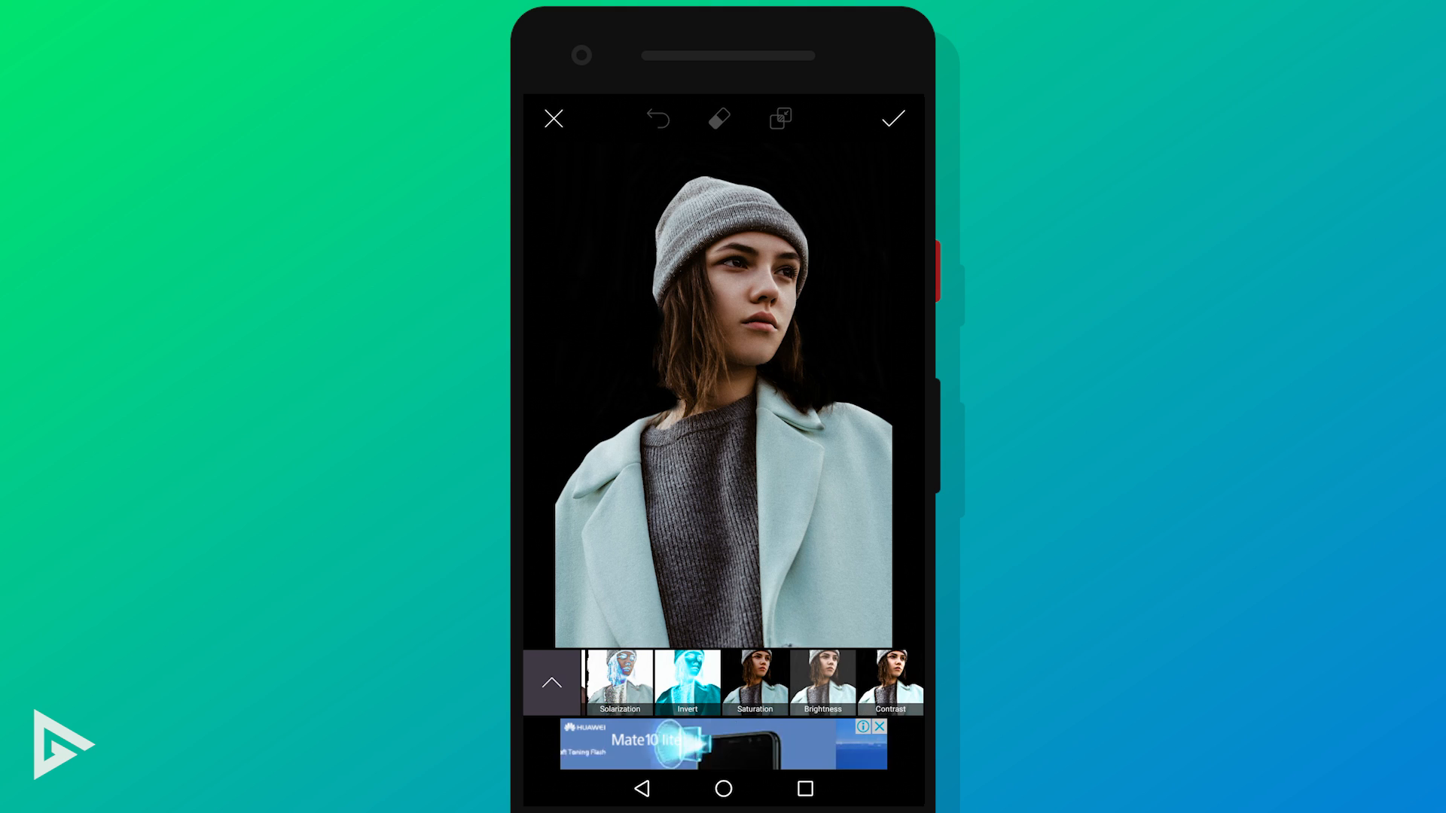
{"action": "left_click", "coordinate": [888, 680]}
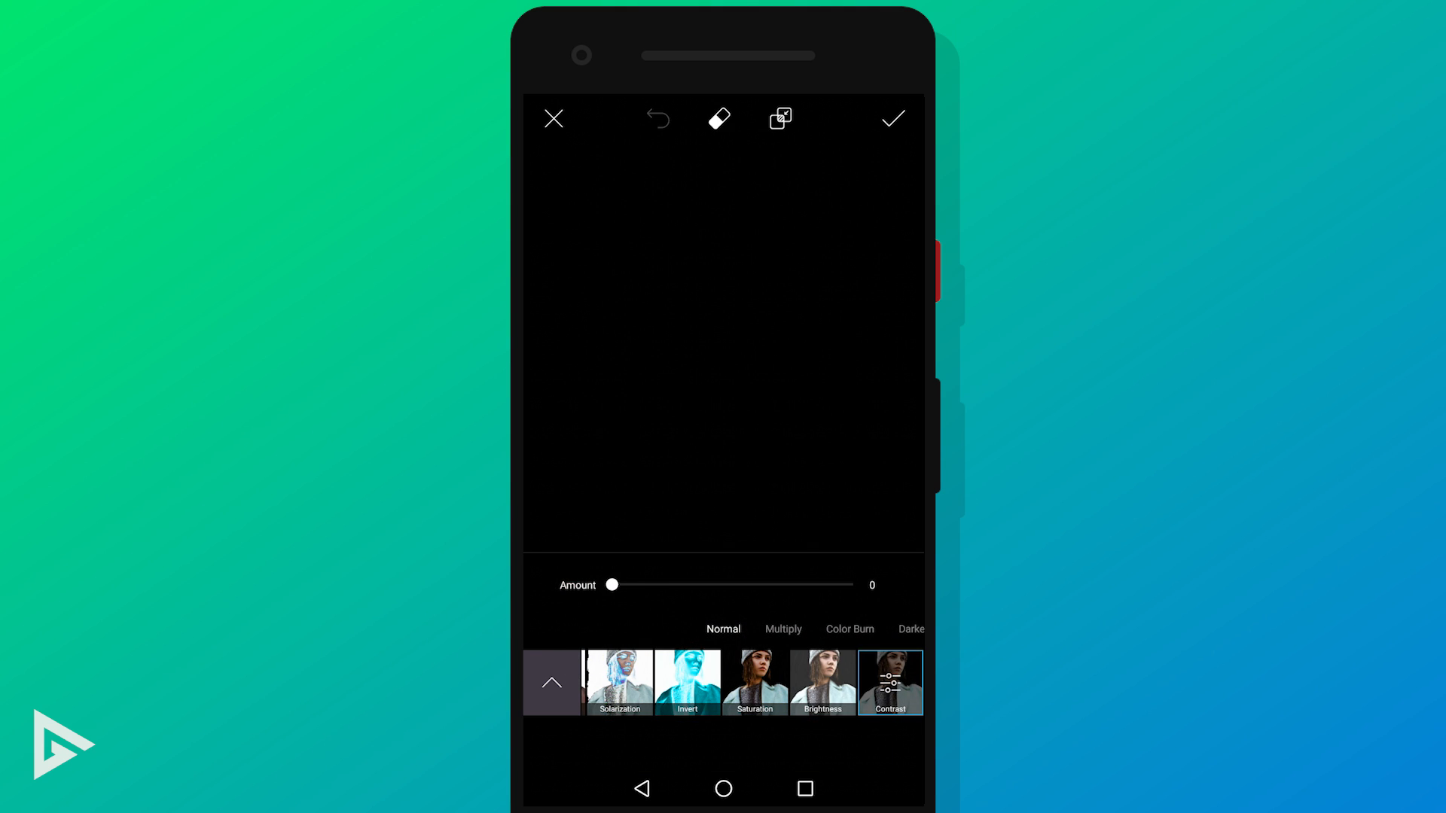
Mask the Contrast effect with a large circle over the woman at hardness 29.
{"action": "left_click", "coordinate": [718, 117]}
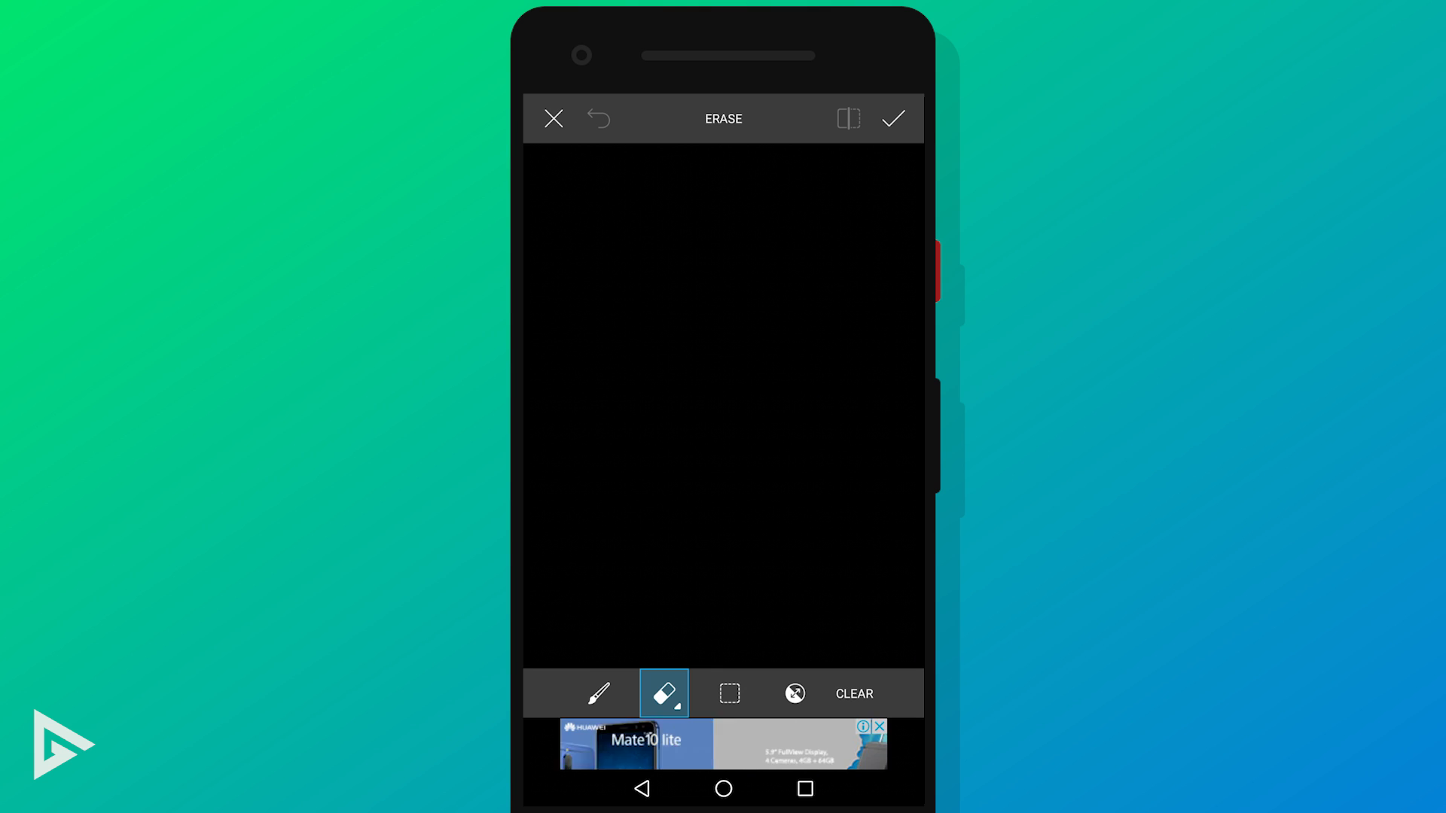
{"action": "left_click", "coordinate": [729, 693]}
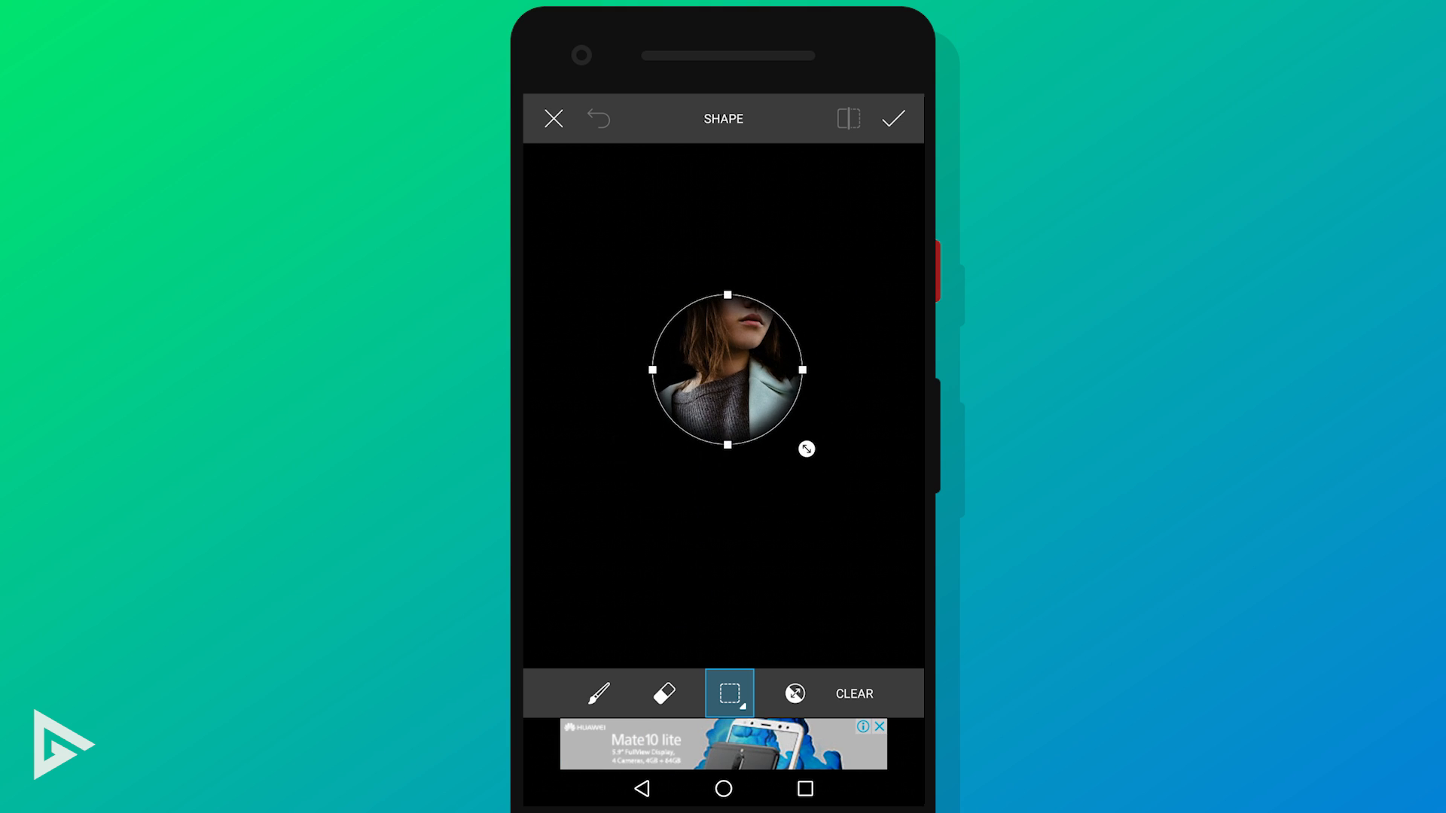
{"action": "left_click", "coordinate": [729, 693]}
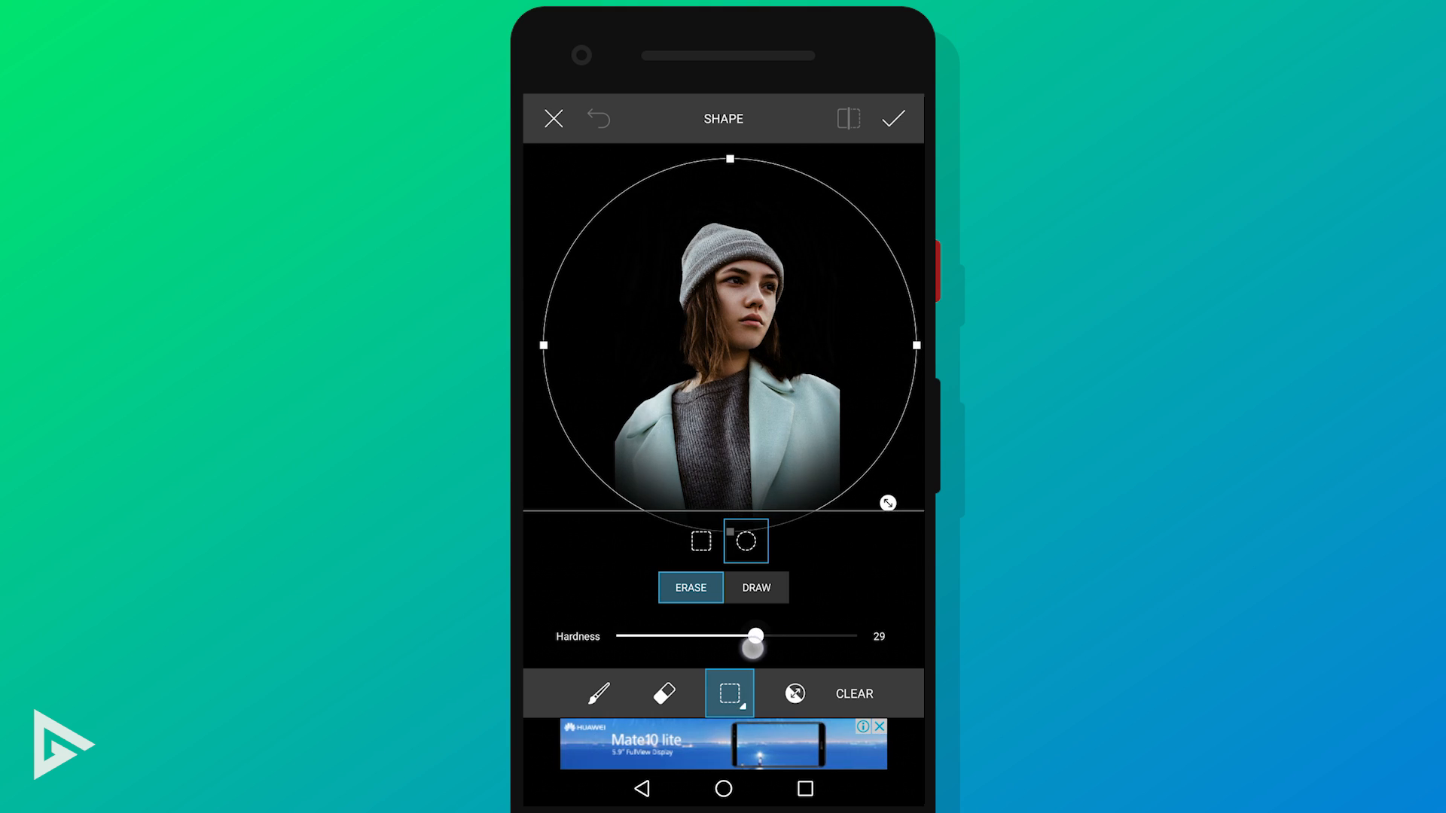